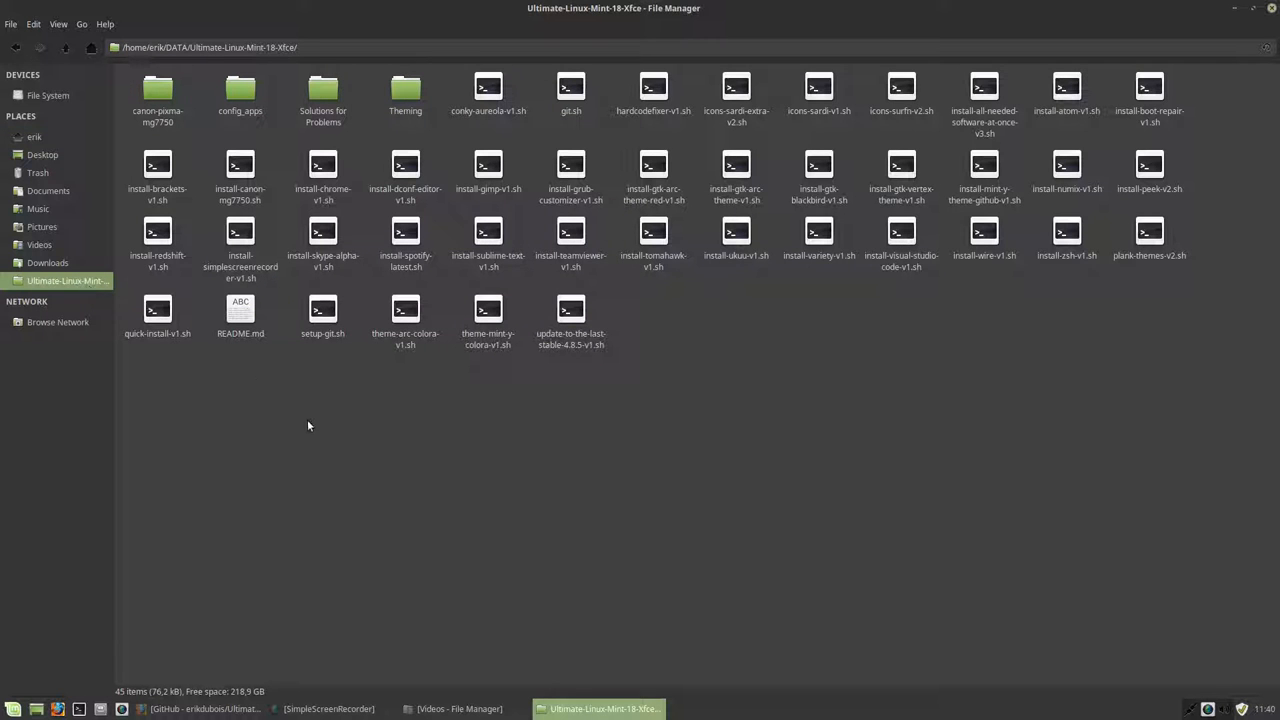
{"action": "mouse_move", "coordinate": [940, 388]}
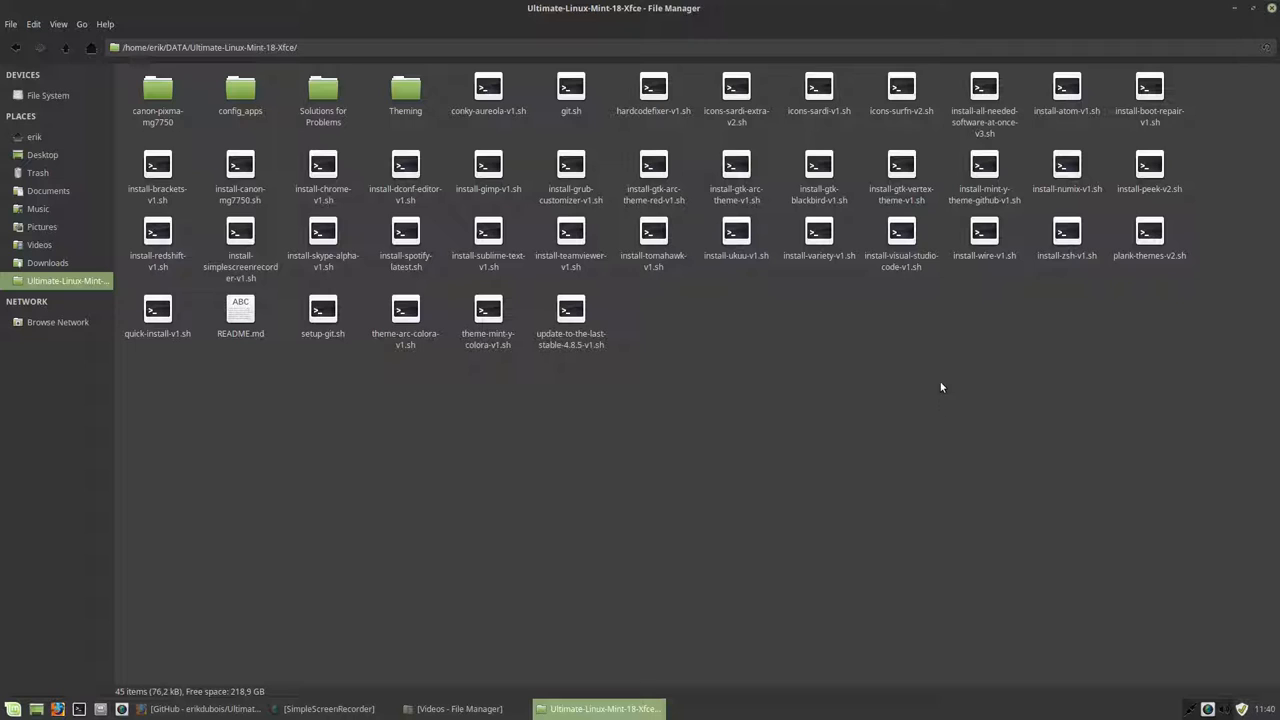
- Select install-all-needed-software-at-once-v3.sh and bring up the folder's context menu
{"action": "left_click", "coordinate": [984, 90]}
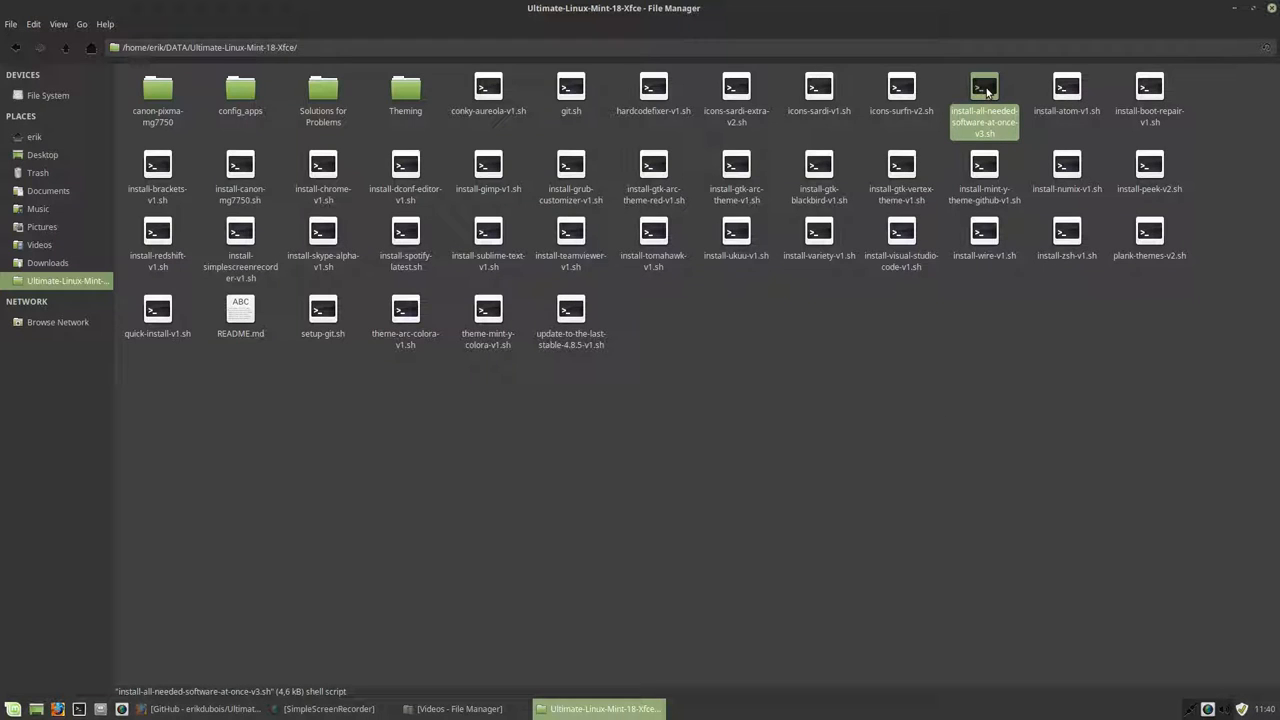
{"action": "mouse_move", "coordinate": [812, 356]}
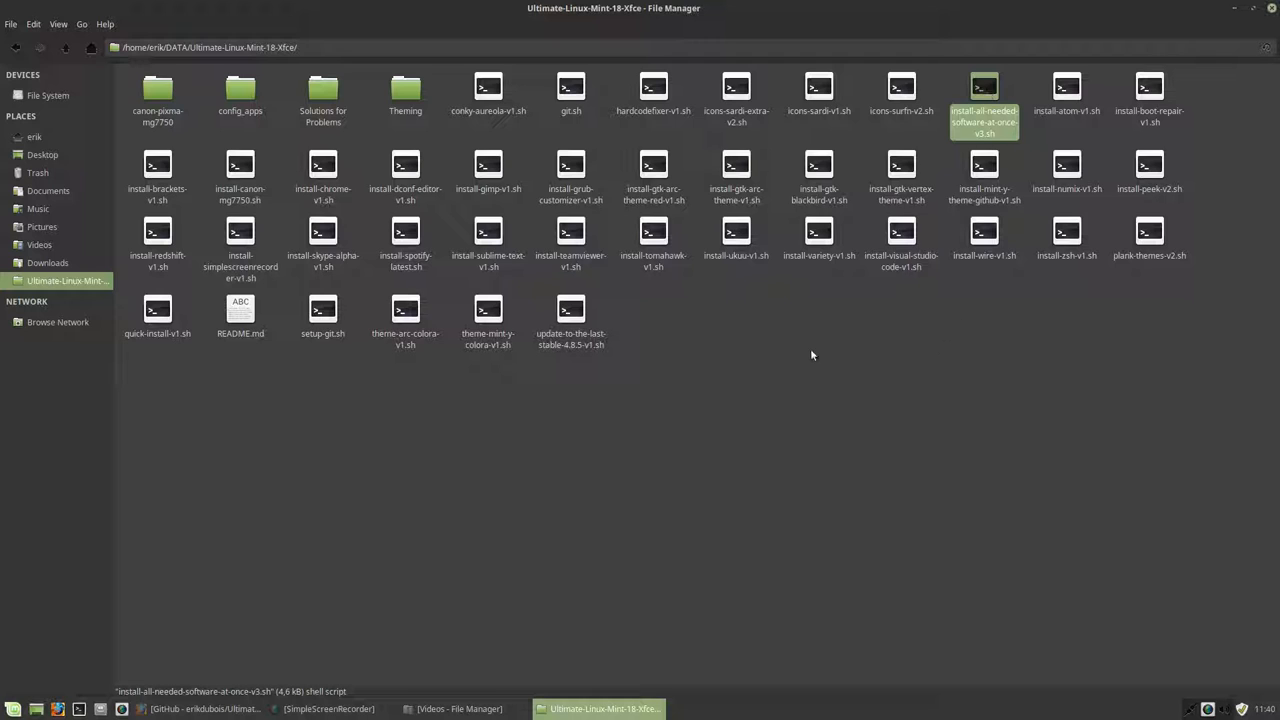
{"action": "right_click", "coordinate": [810, 376]}
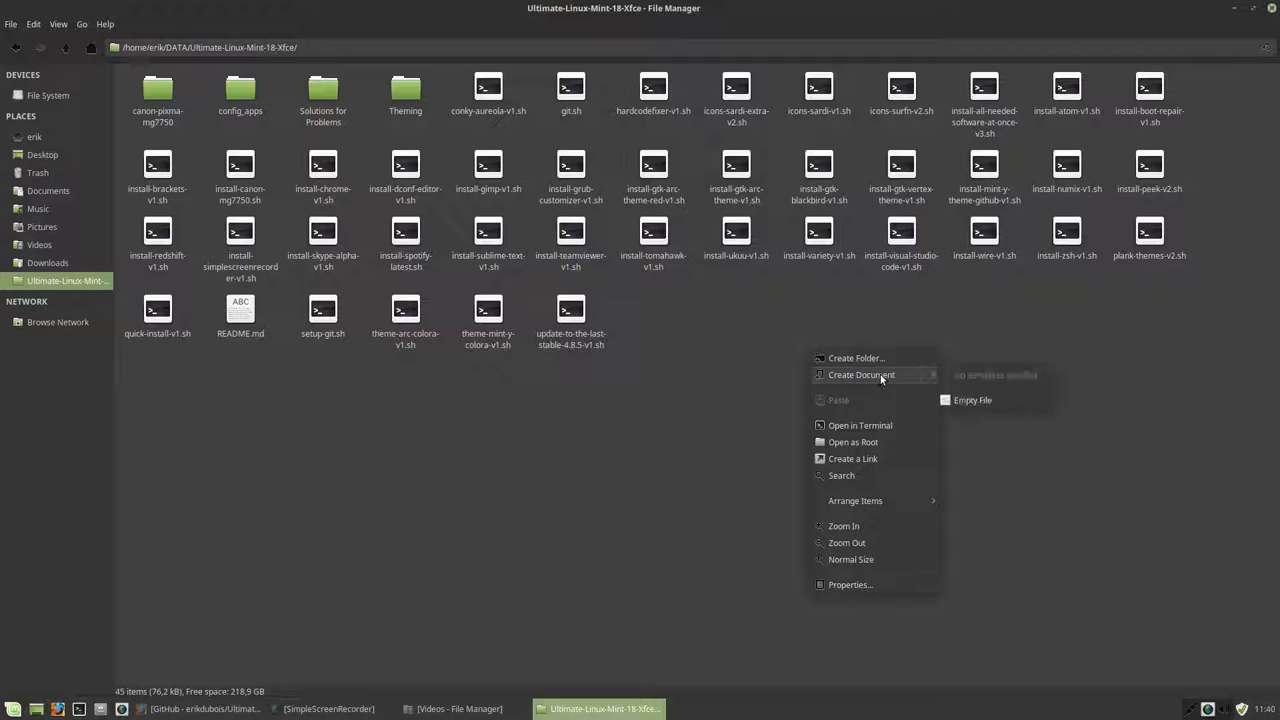
- Run ./install-all-needed-software-at-once-v3.sh from a terminal in the folder and give the sudo password
{"action": "left_click", "coordinate": [860, 424]}
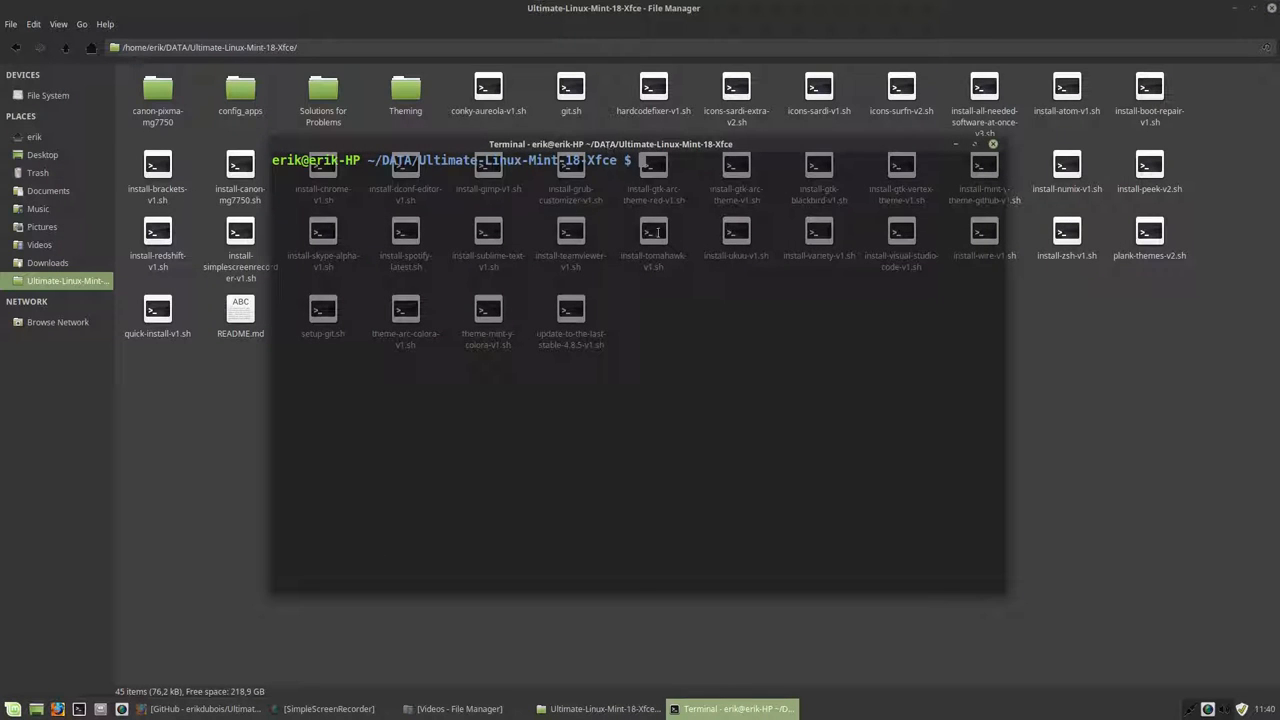
{"action": "type", "text": "./install-all-needed-software-at-once-v3.sh"}
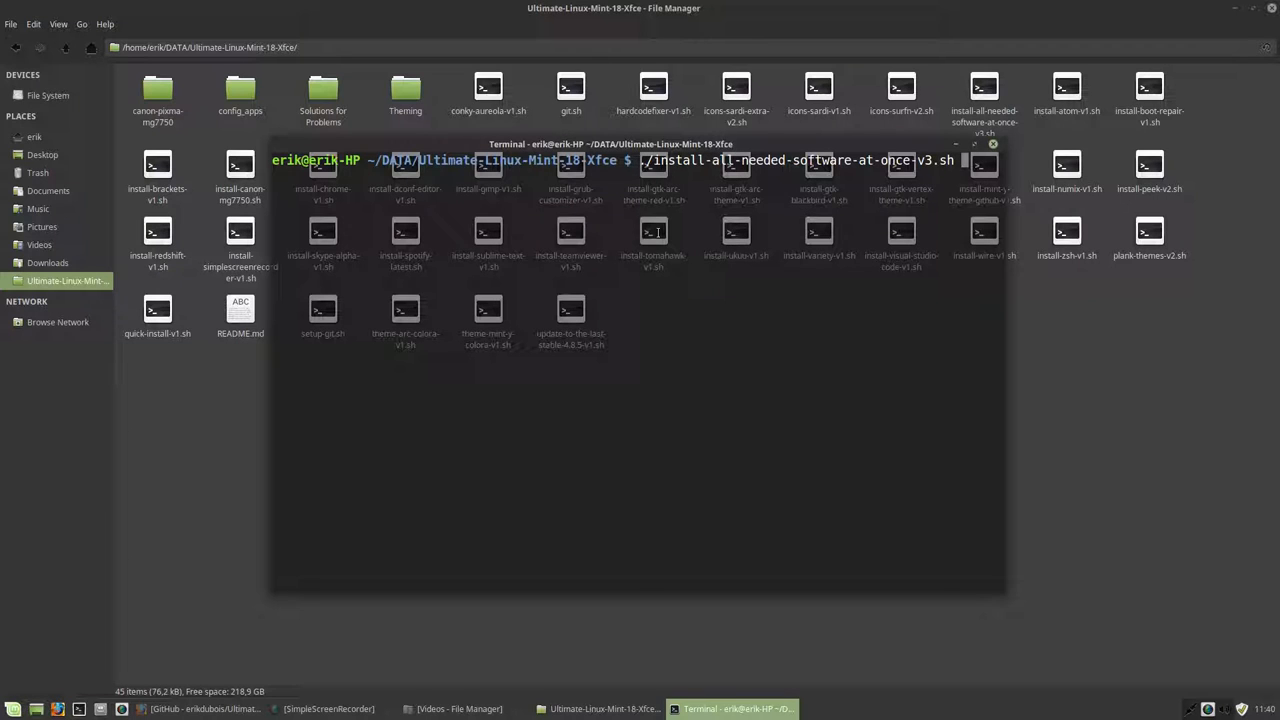
{"action": "key", "text": "Return"}
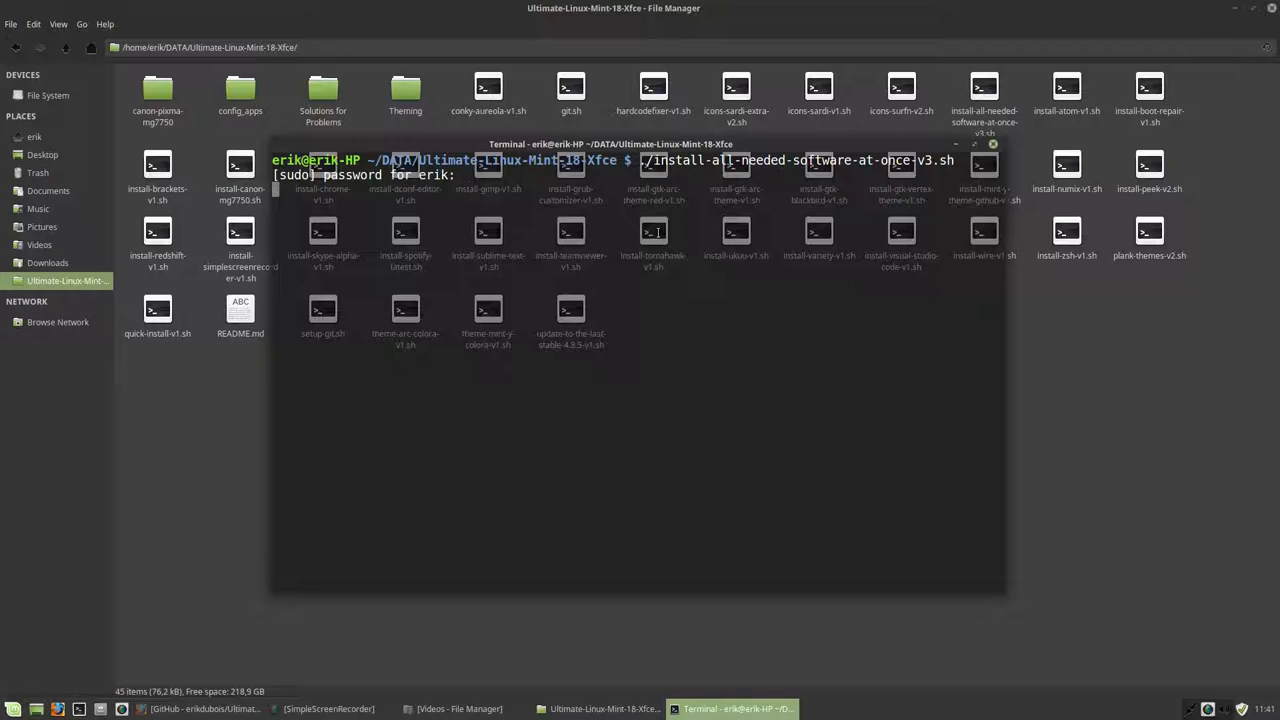
{"action": "key", "text": "Return"}
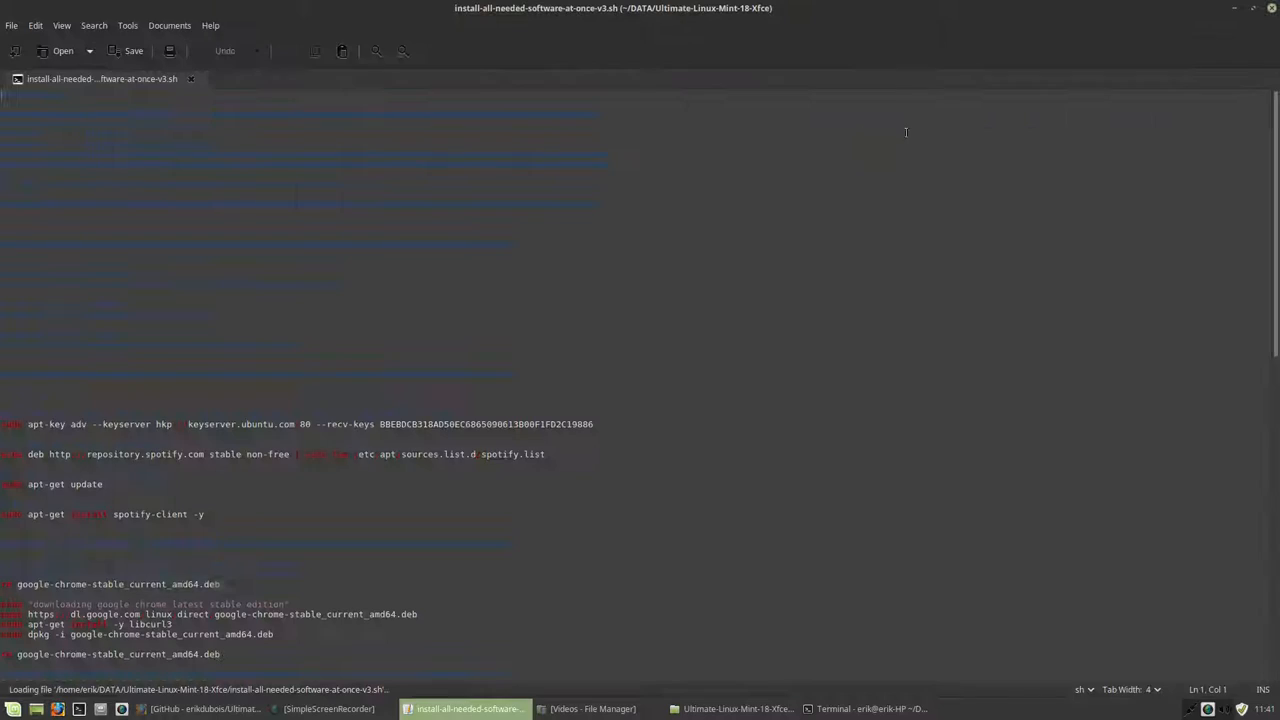
- Switch Xed's colour scheme to Oblivion in the Font & Colors preferences
{"action": "left_click", "coordinate": [128, 24]}
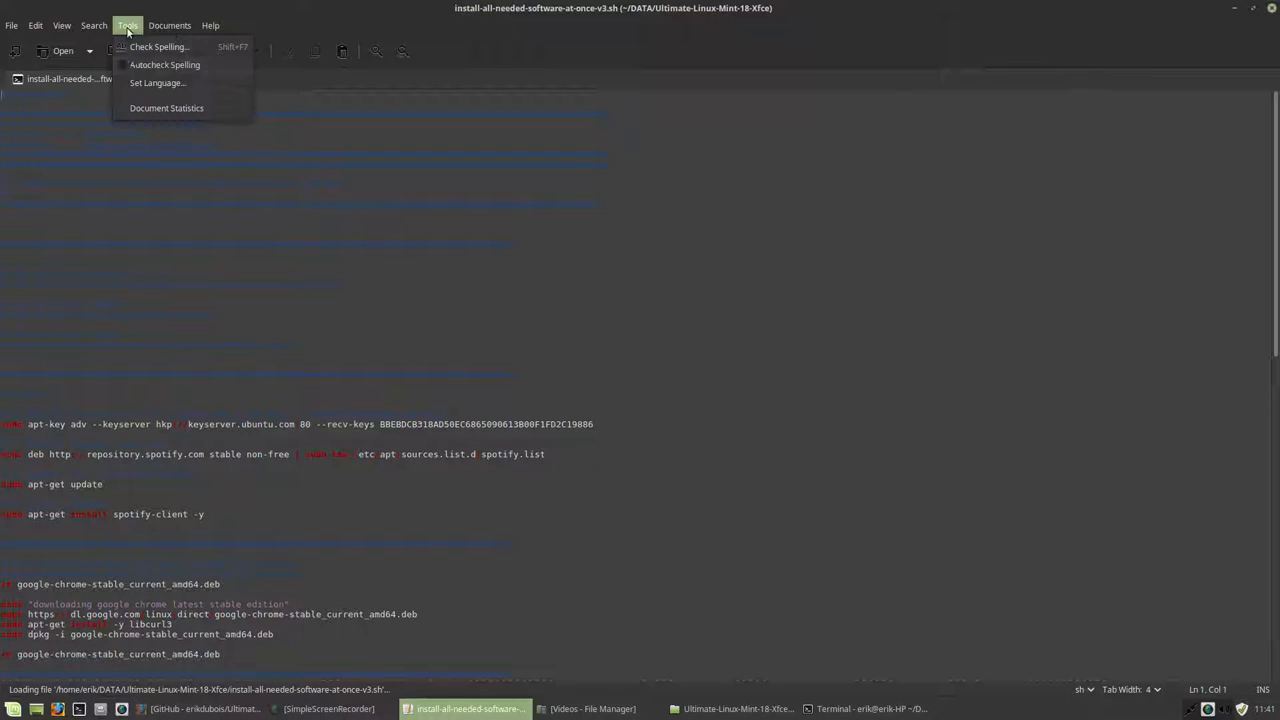
{"action": "left_click", "coordinate": [62, 24]}
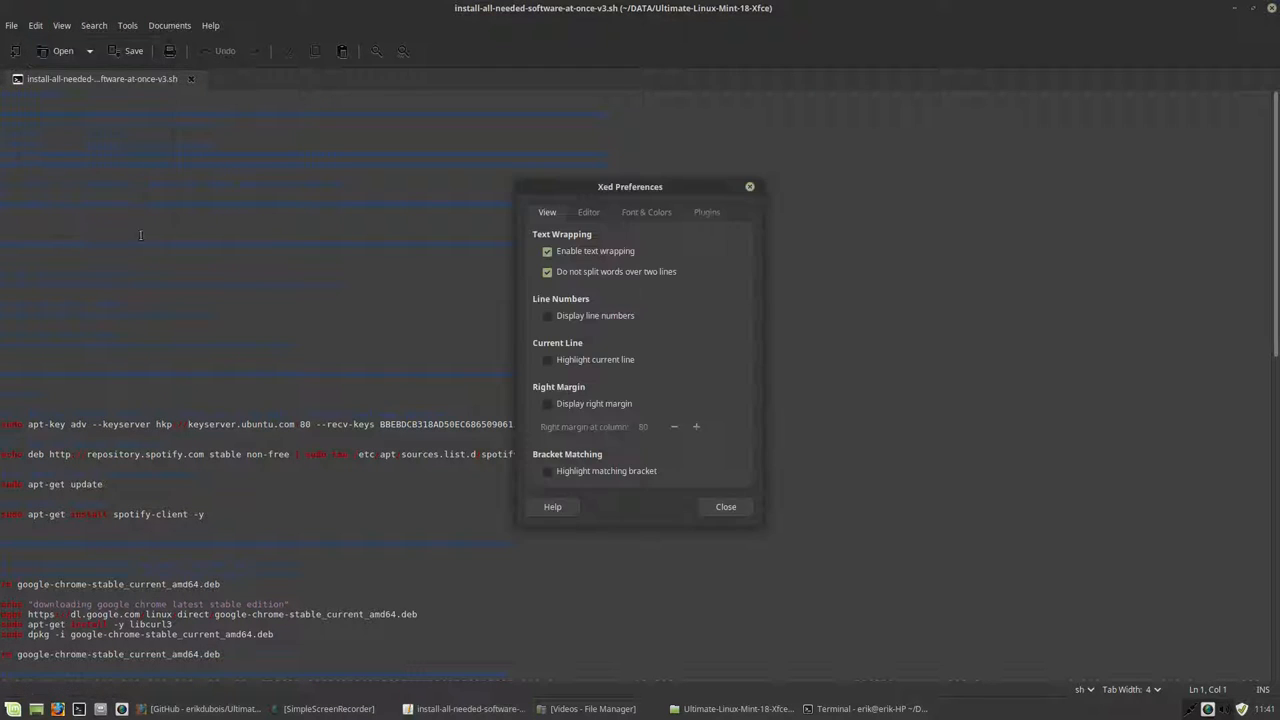
{"action": "left_click", "coordinate": [646, 212]}
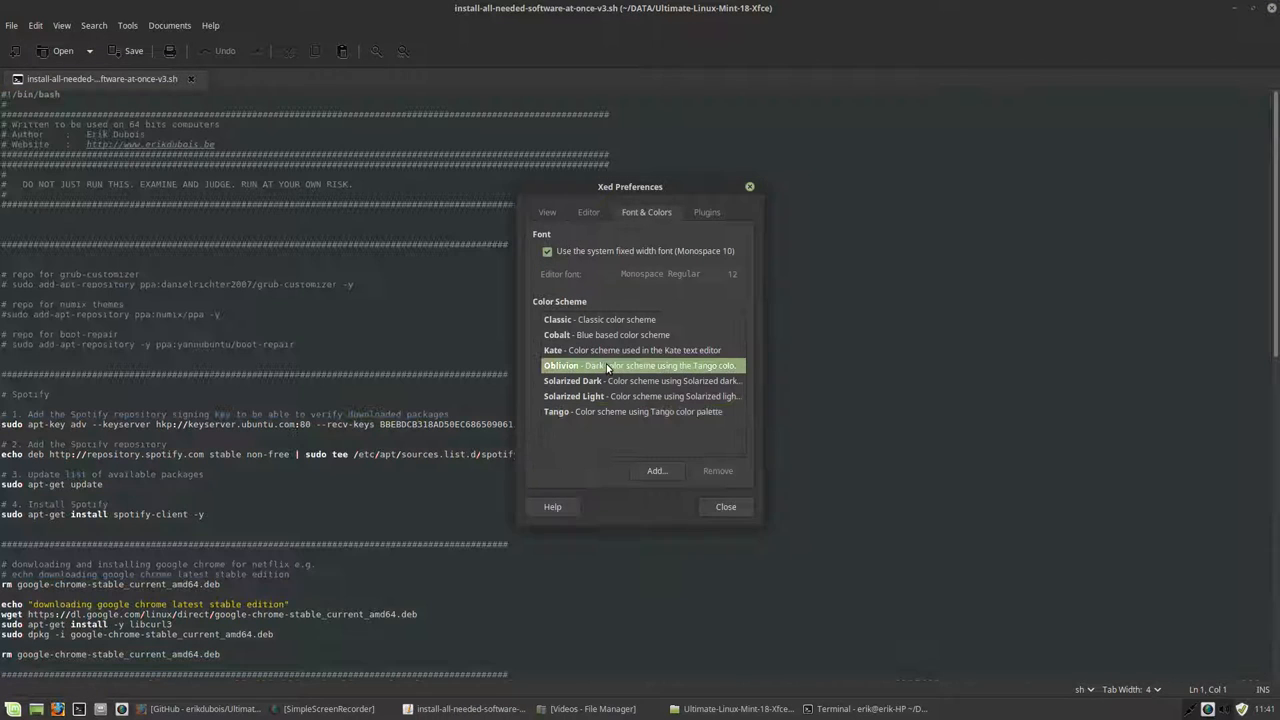
{"action": "left_click", "coordinate": [724, 506]}
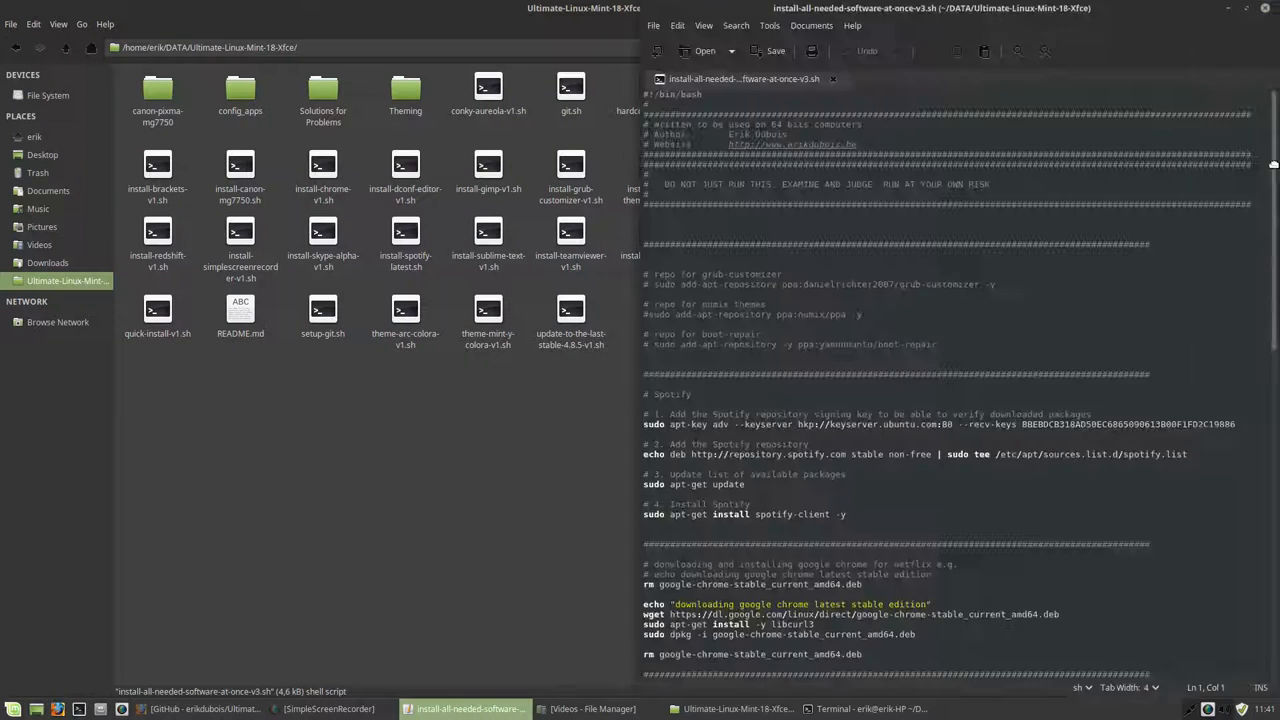
- Bring the running terminal forward beside the editor while Sublime Text and the Variety PPA install
{"action": "left_click", "coordinate": [730, 708]}
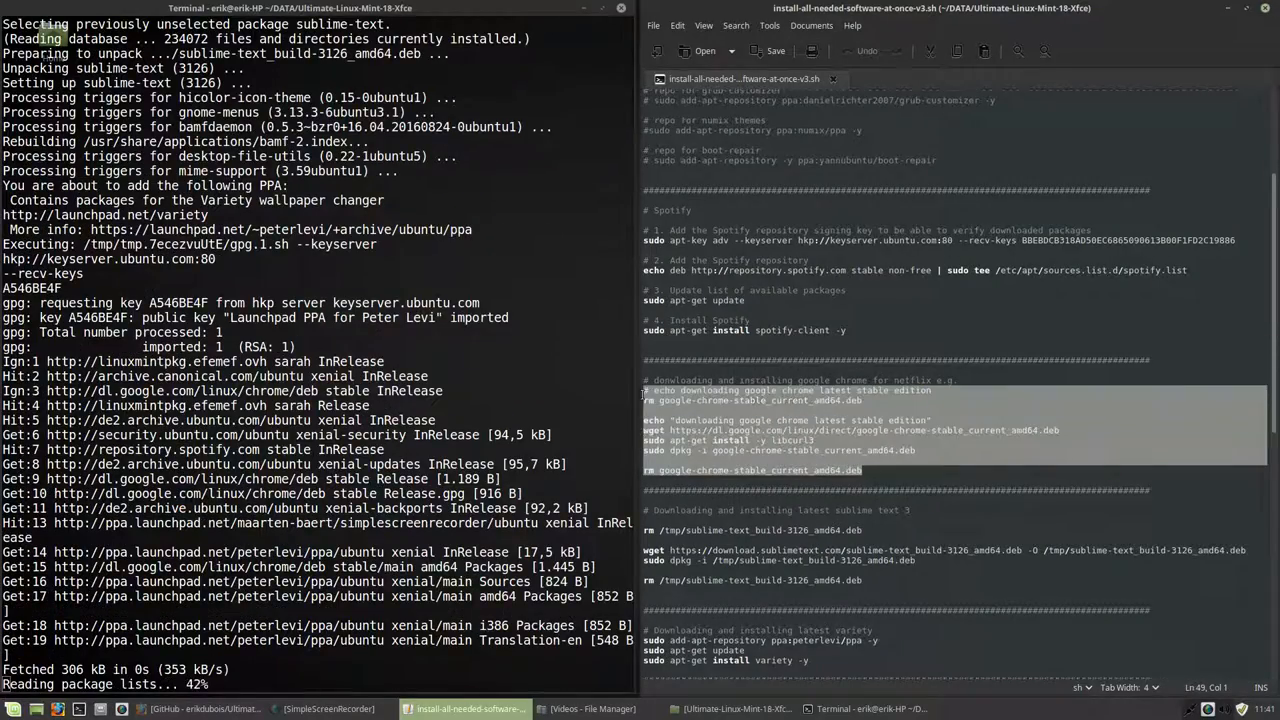
{"action": "right_click", "coordinate": [300, 456]}
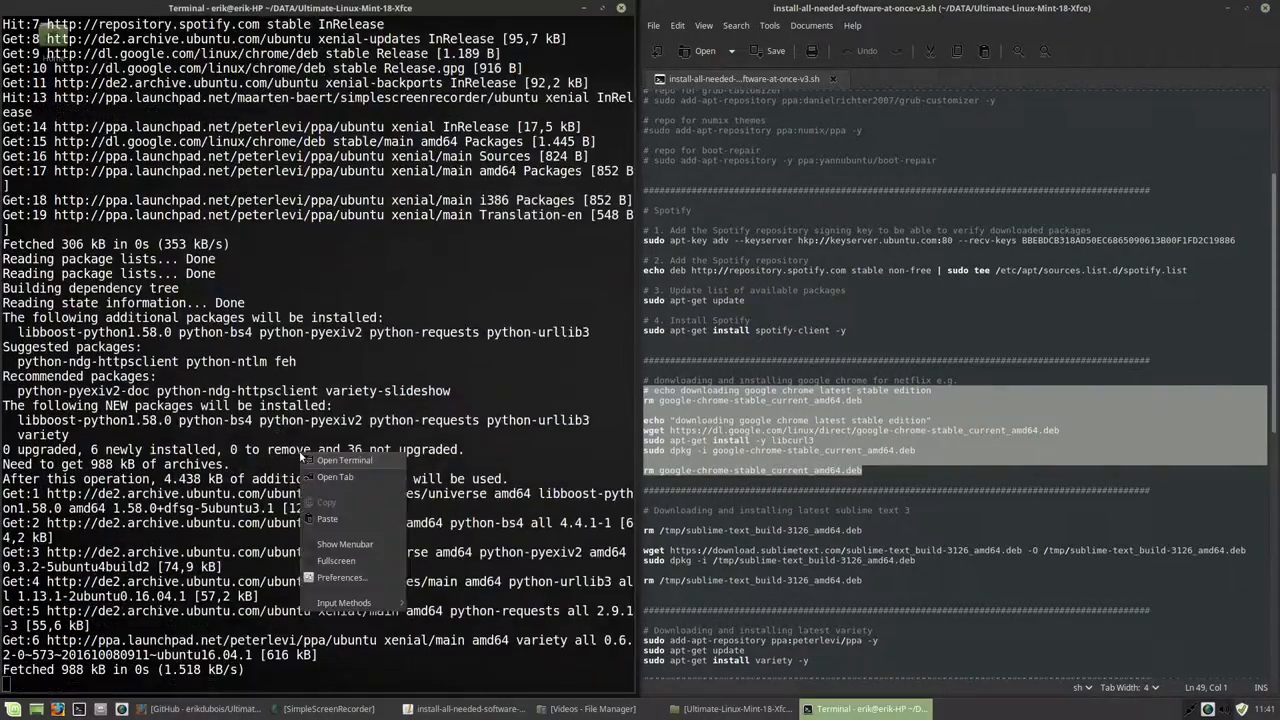
{"action": "left_click", "coordinate": [342, 576]}
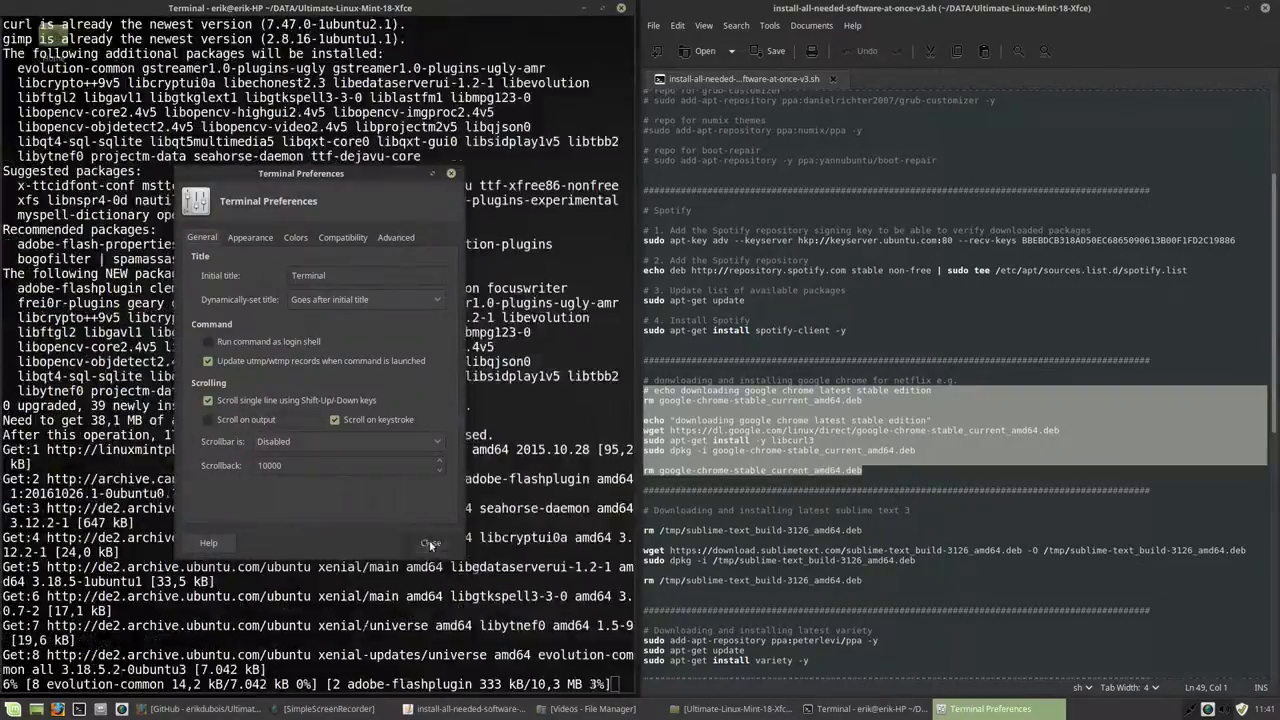
{"action": "left_click", "coordinate": [432, 542]}
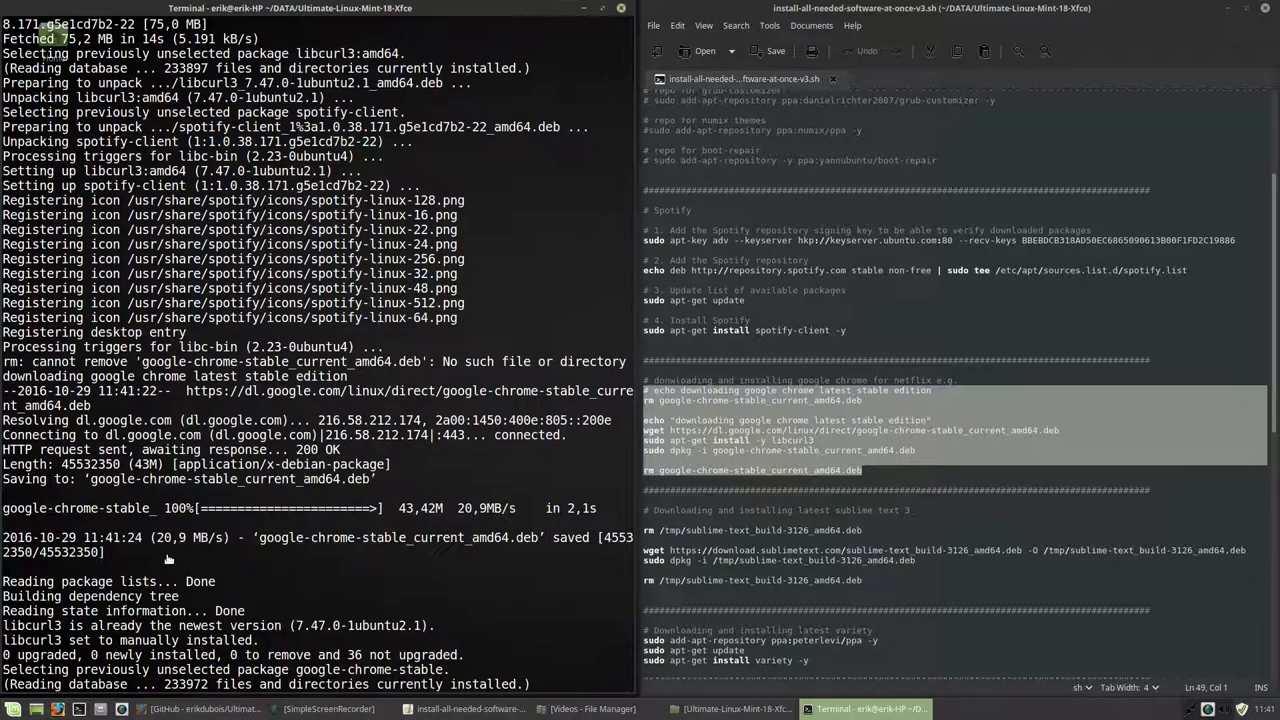
{"action": "mouse_move", "coordinate": [228, 488]}
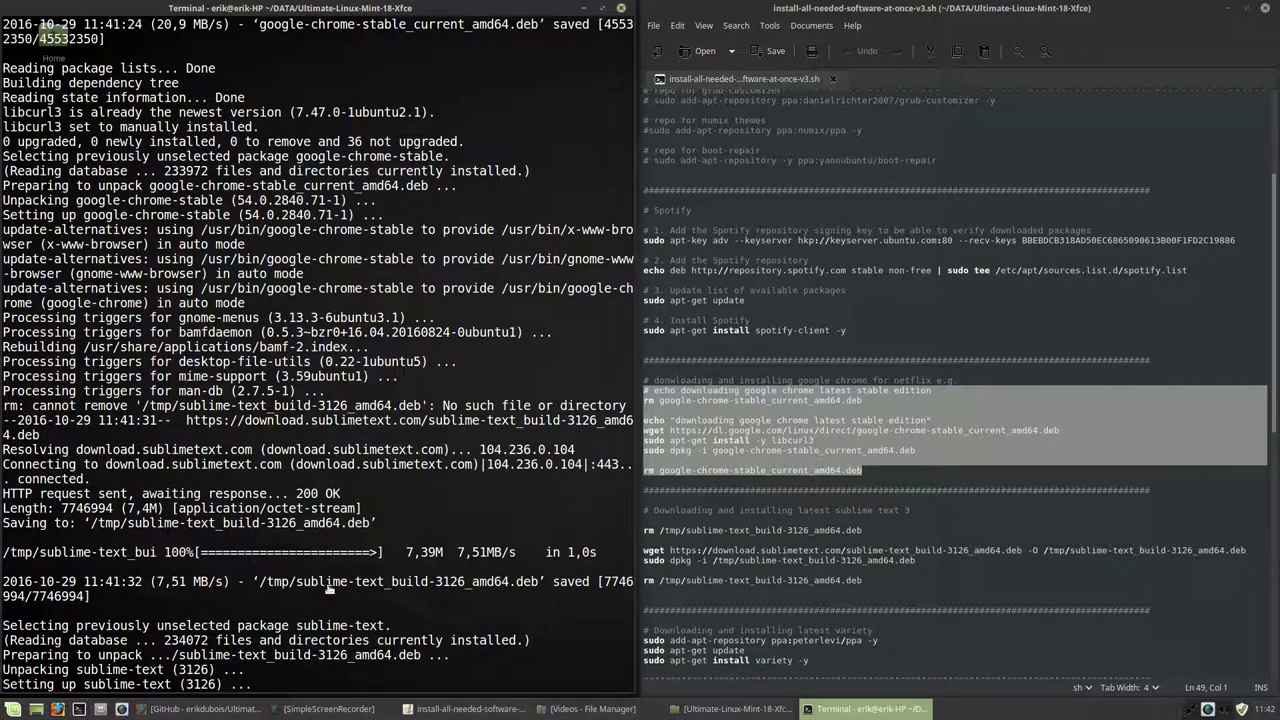
- Scroll the script in Xed to follow the Chrome and Sublime Text section being installed
{"action": "scroll", "scroll_direction": "down", "scroll_amount": 3}
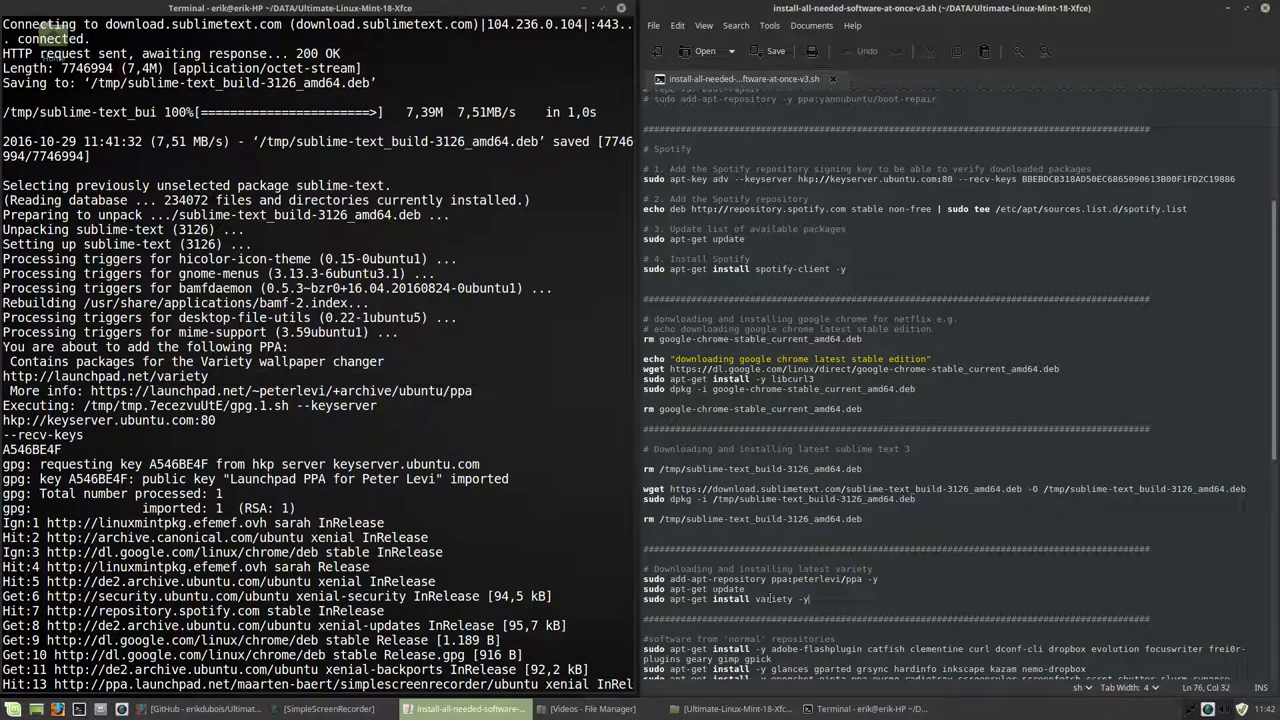
- Follow the apt-get output as Variety finishes and seahorse and evolution packages unpack
{"action": "scroll", "scroll_direction": "down", "scroll_amount": 3}
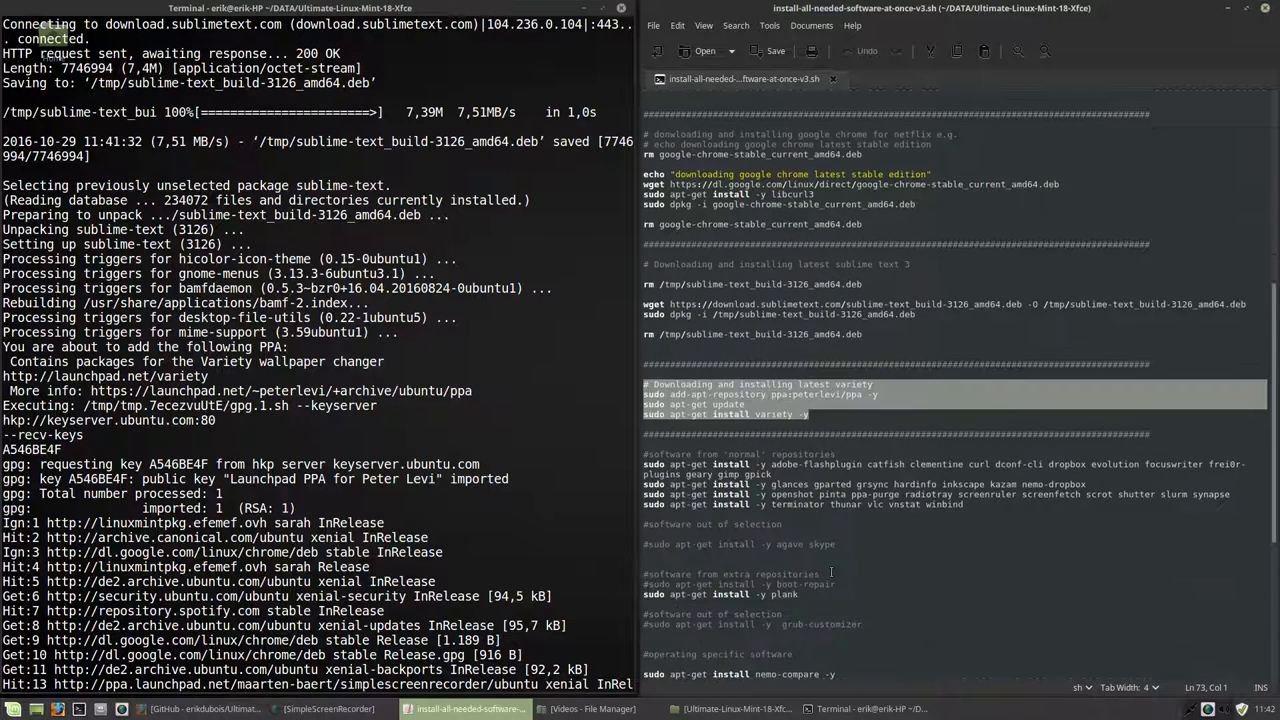
{"action": "scroll", "scroll_direction": "down", "scroll_amount": 3}
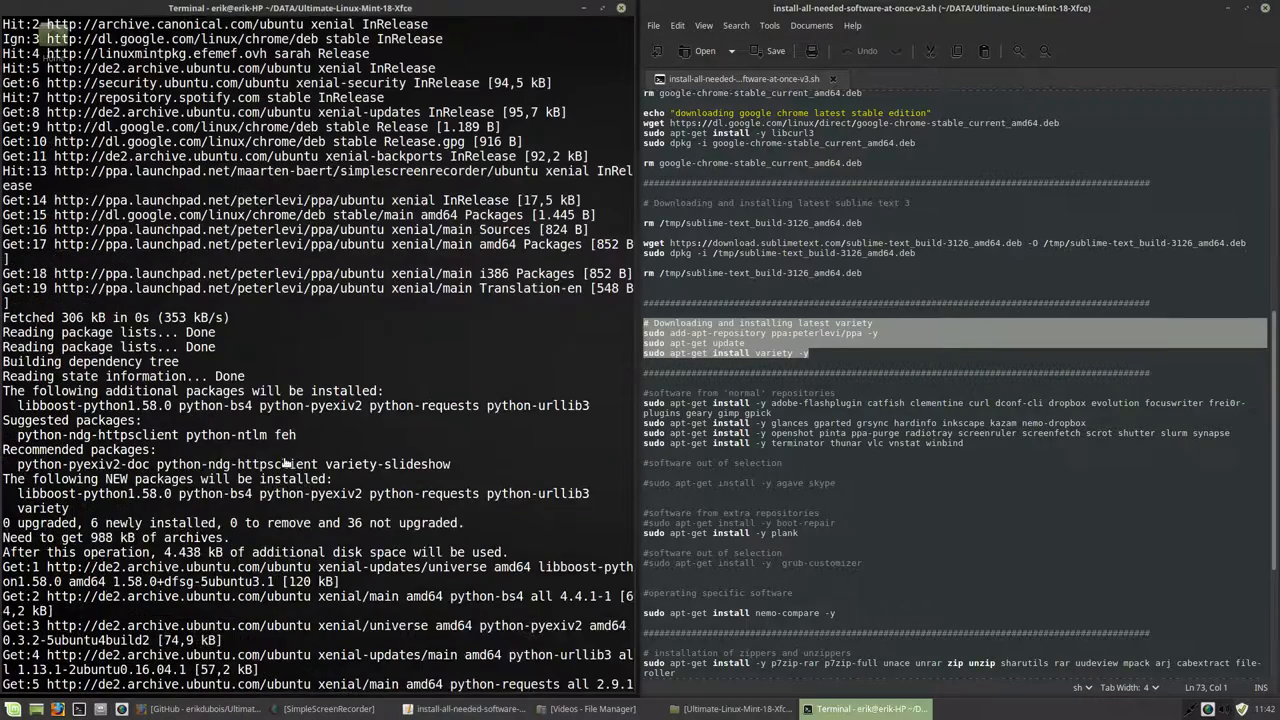
{"action": "scroll", "scroll_direction": "down", "scroll_amount": 3}
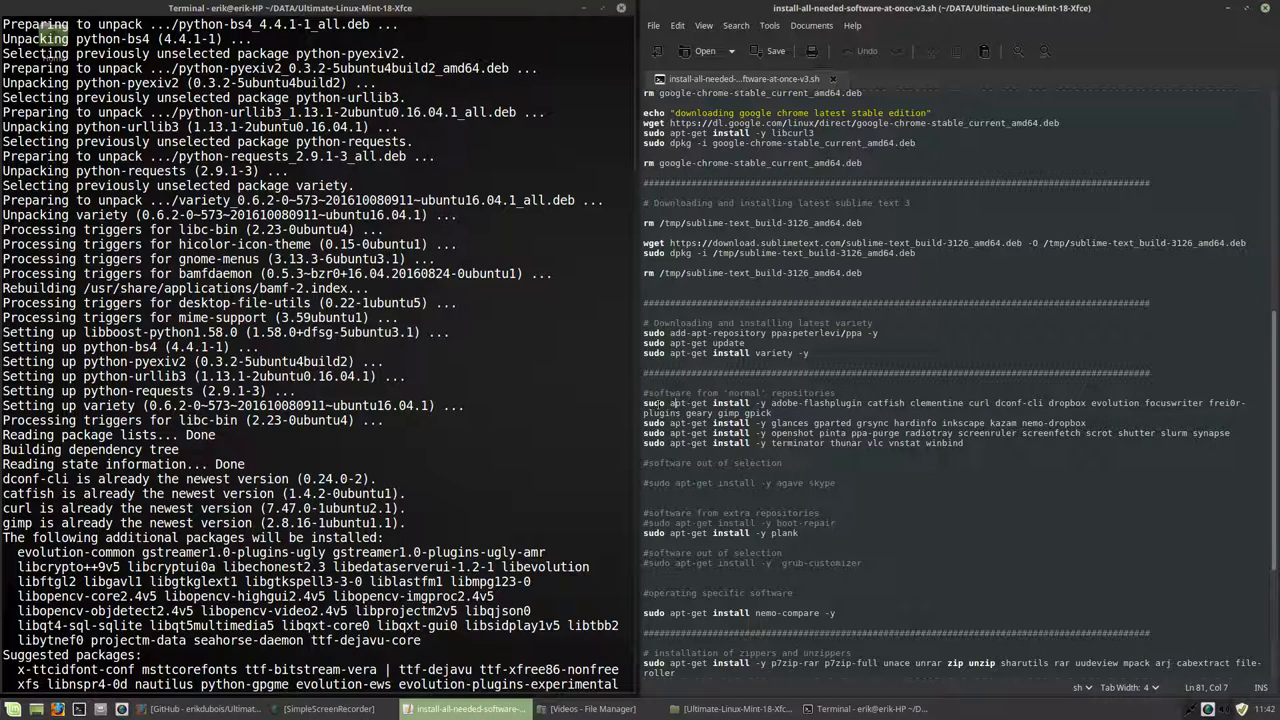
{"action": "double_click", "coordinate": [652, 402]}
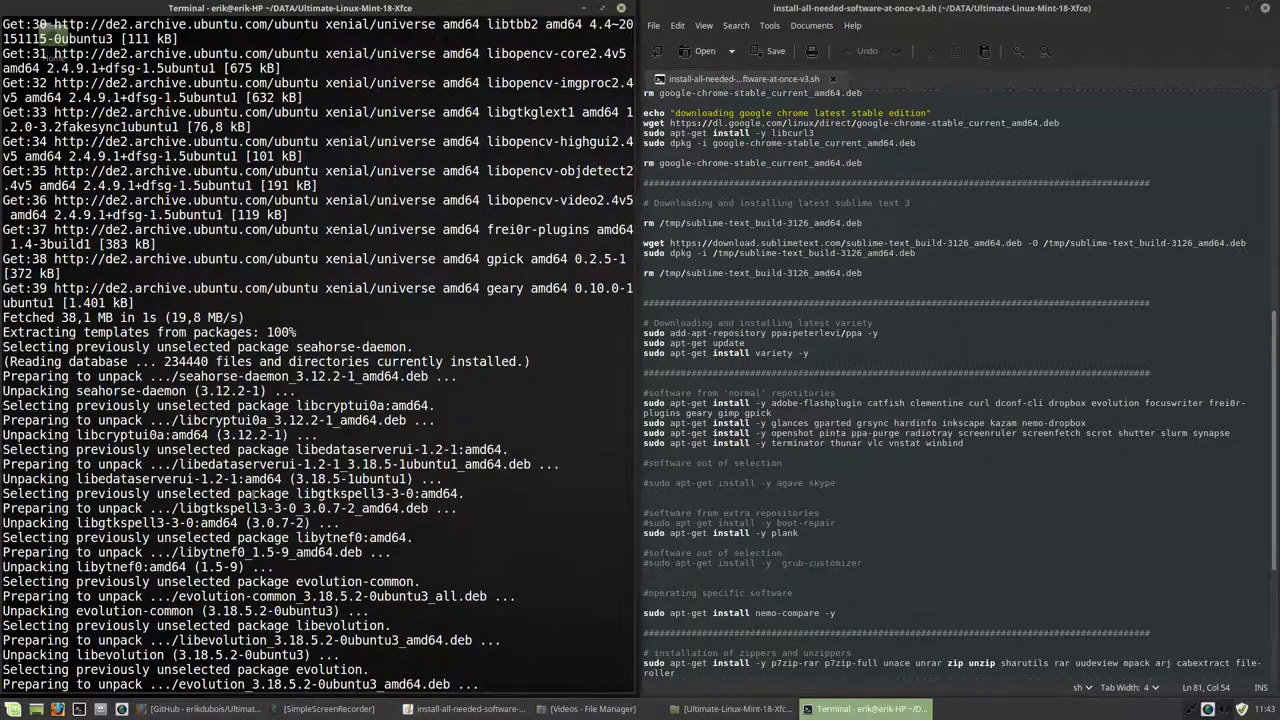
- Launch Software Manager, browse the Featured list, then return to the Categories overview
{"action": "left_click", "coordinate": [12, 708]}
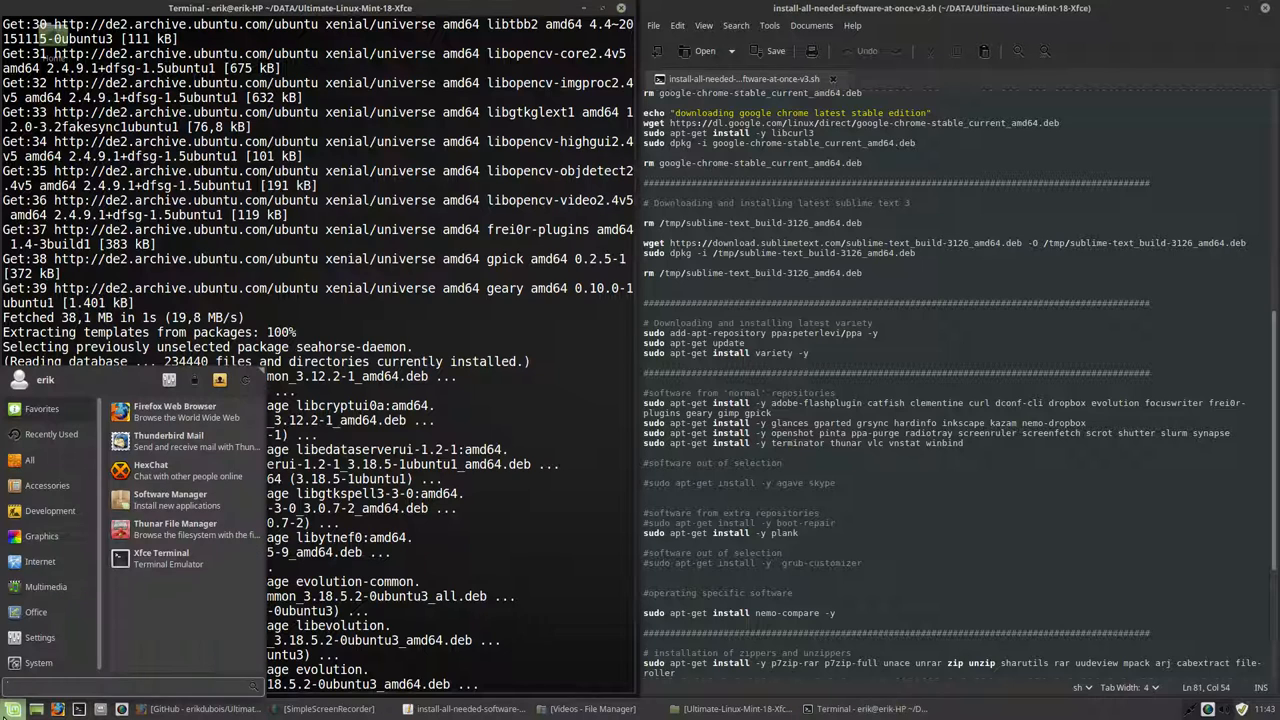
{"action": "mouse_move", "coordinate": [176, 500]}
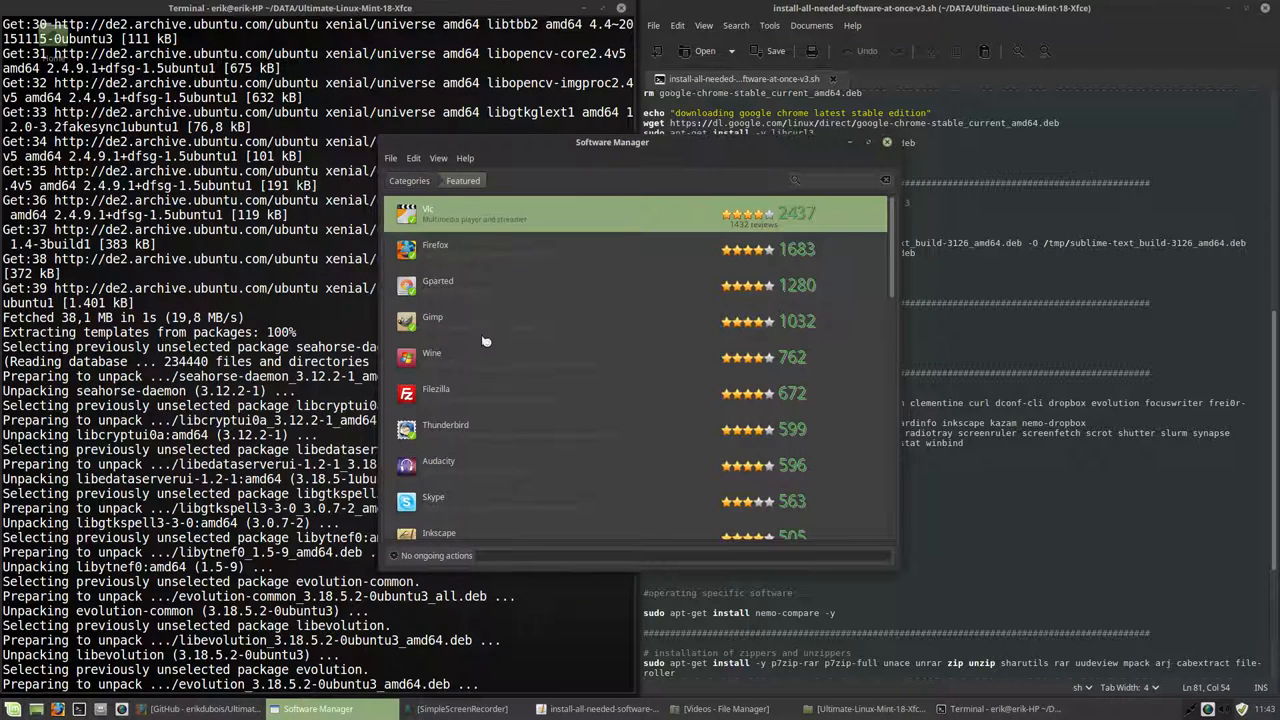
{"action": "scroll", "scroll_direction": "down", "scroll_amount": 3}
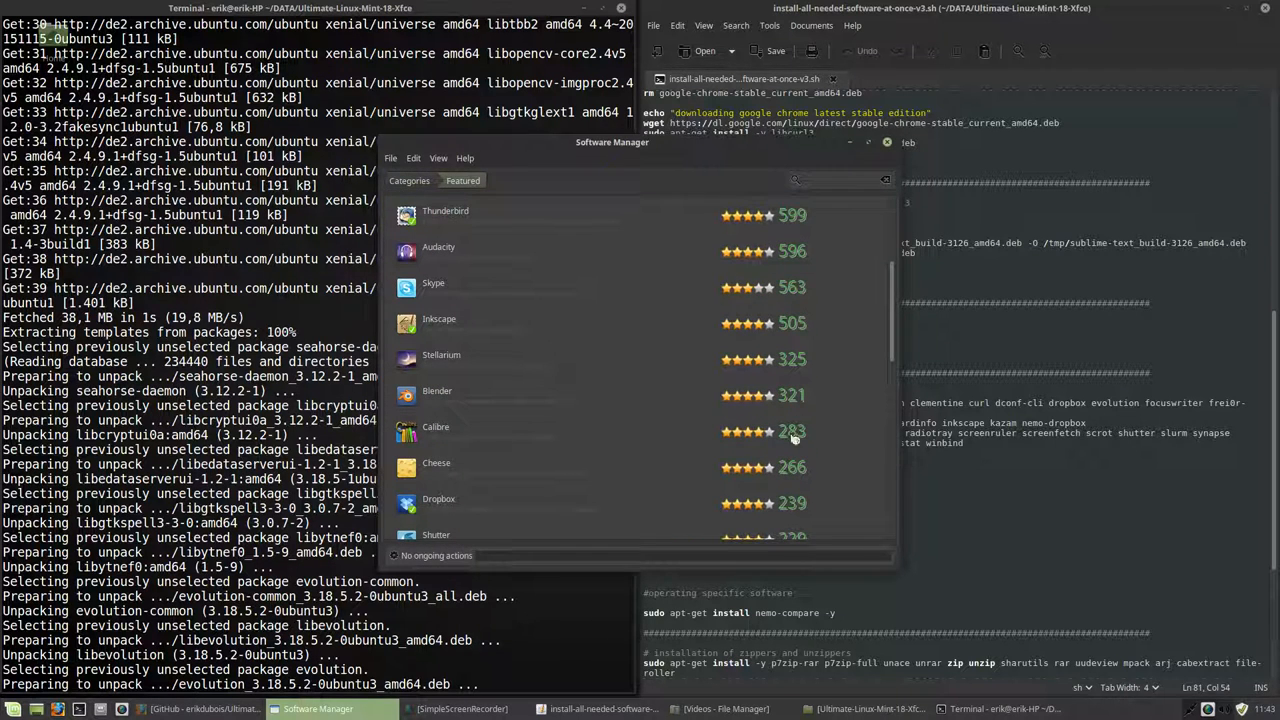
{"action": "scroll", "scroll_direction": "down", "scroll_amount": 3}
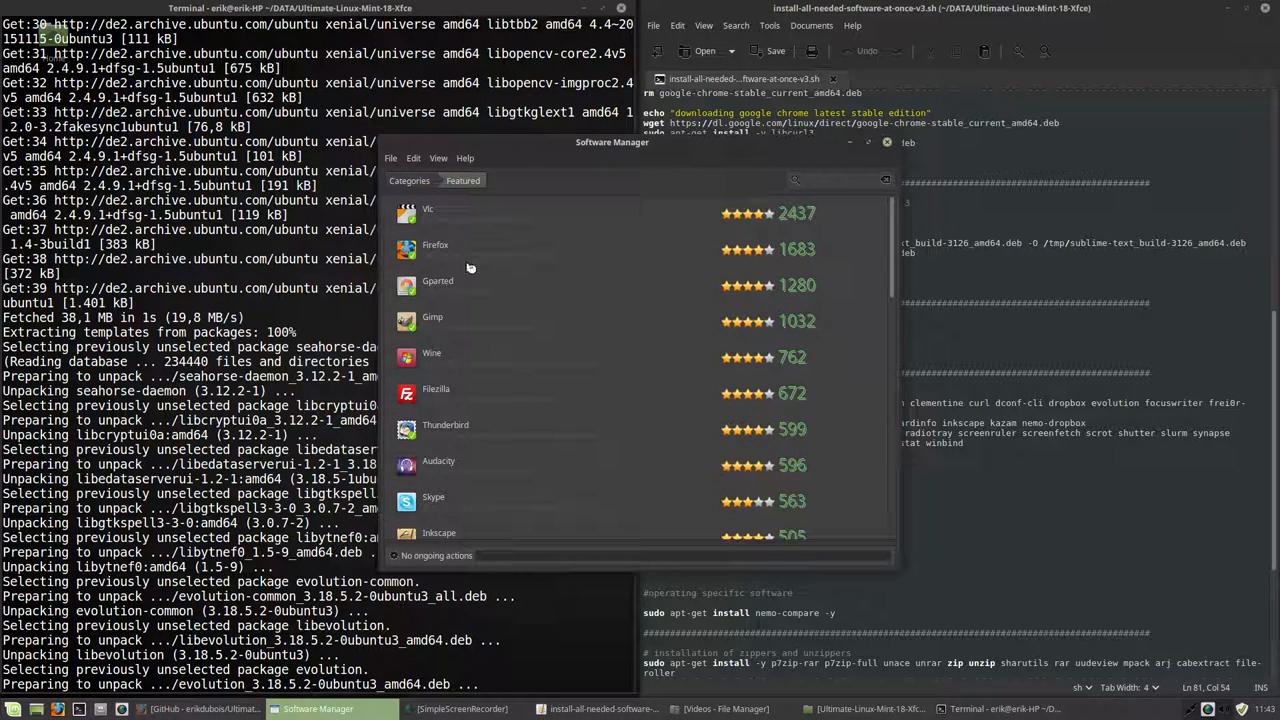
{"action": "left_click", "coordinate": [408, 180]}
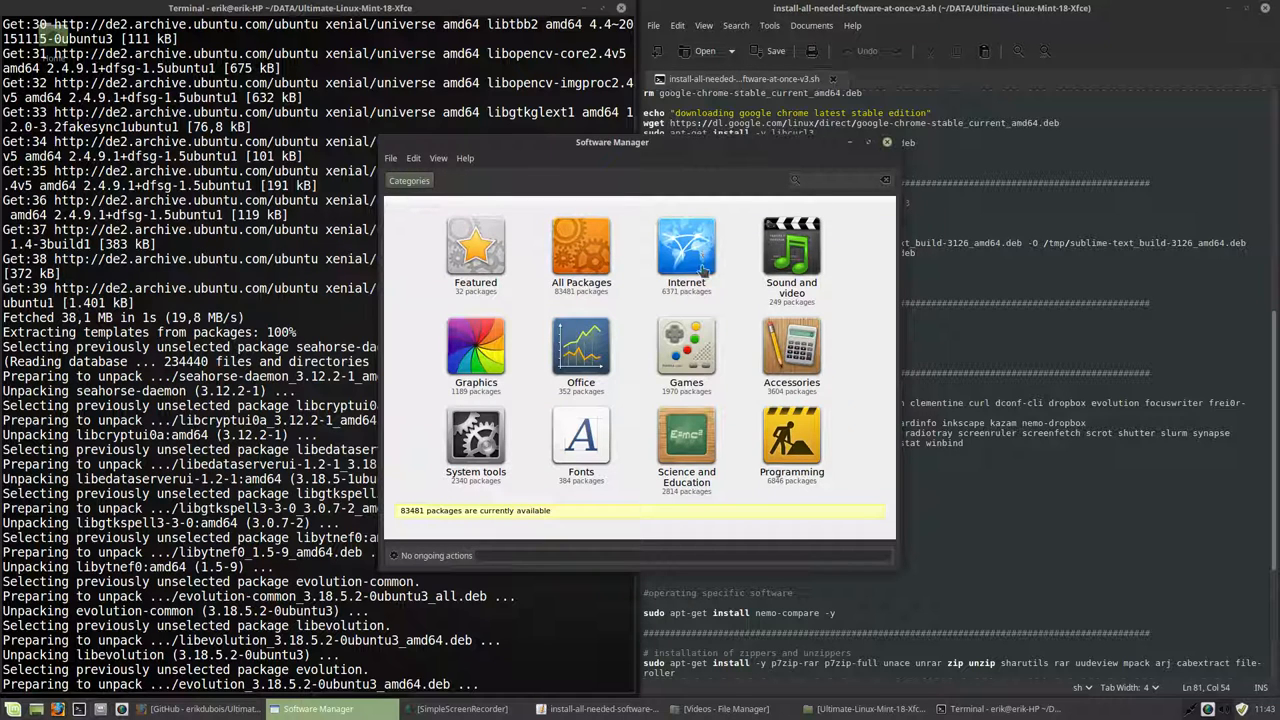
{"action": "left_click", "coordinate": [686, 250]}
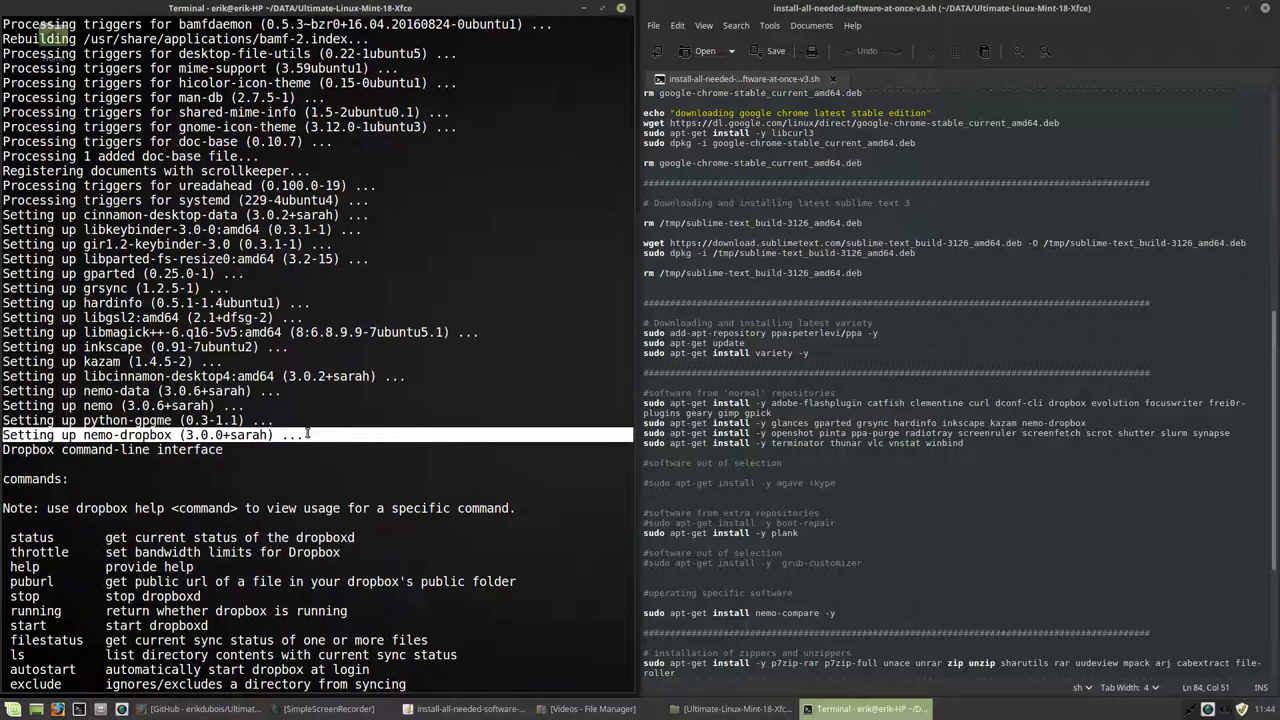
- Launch Dropbox from the menu search 'drop' and accept downloading its proprietary daemon
{"action": "left_click", "coordinate": [14, 708]}
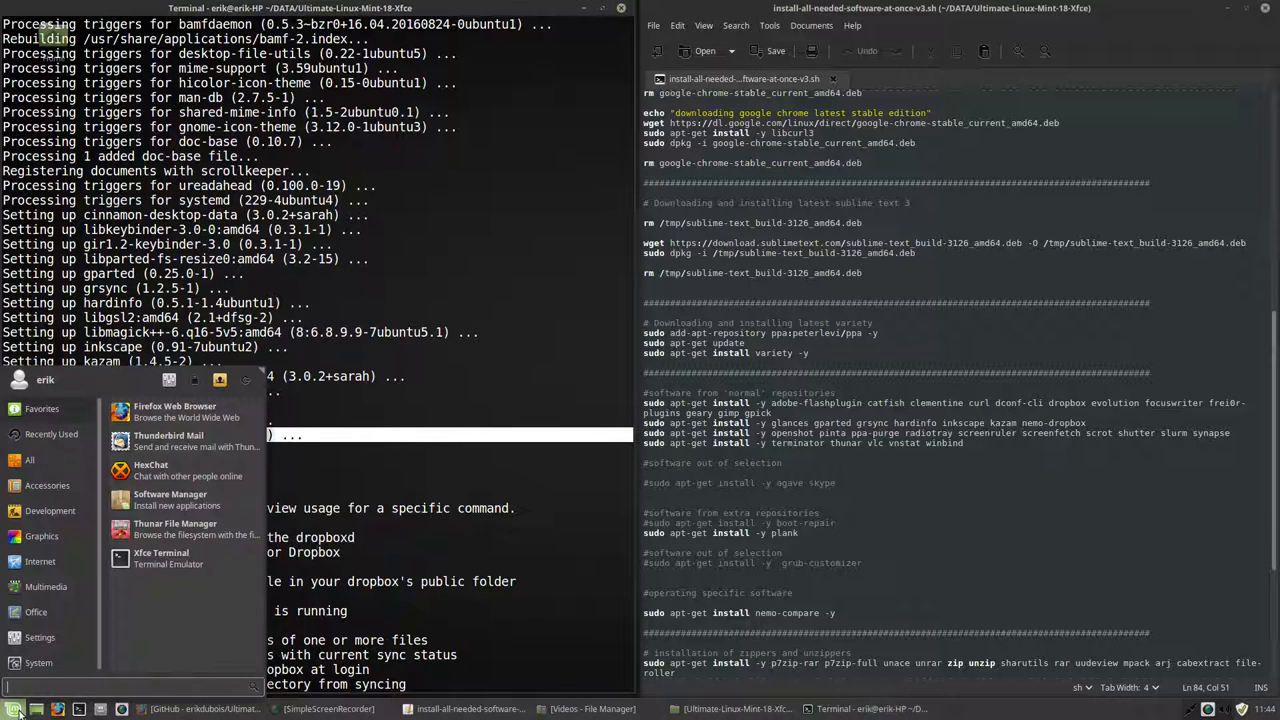
{"action": "type", "text": "drop"}
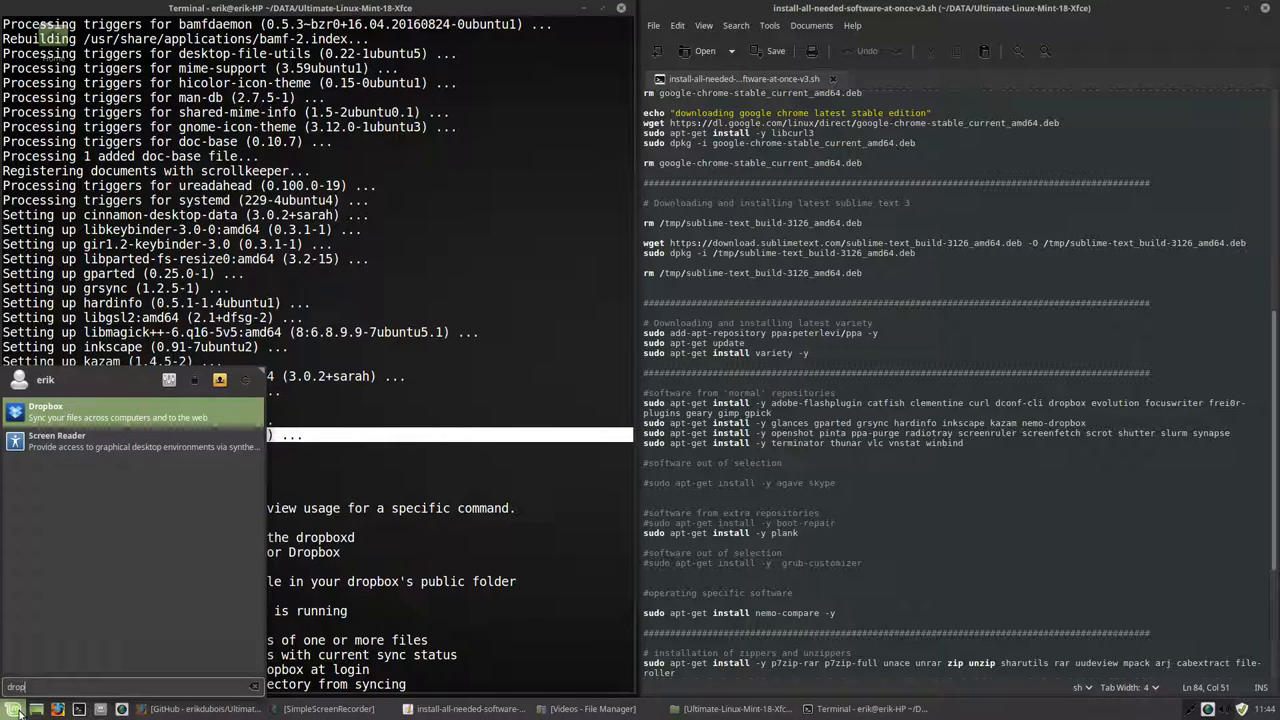
{"action": "mouse_move", "coordinate": [156, 418]}
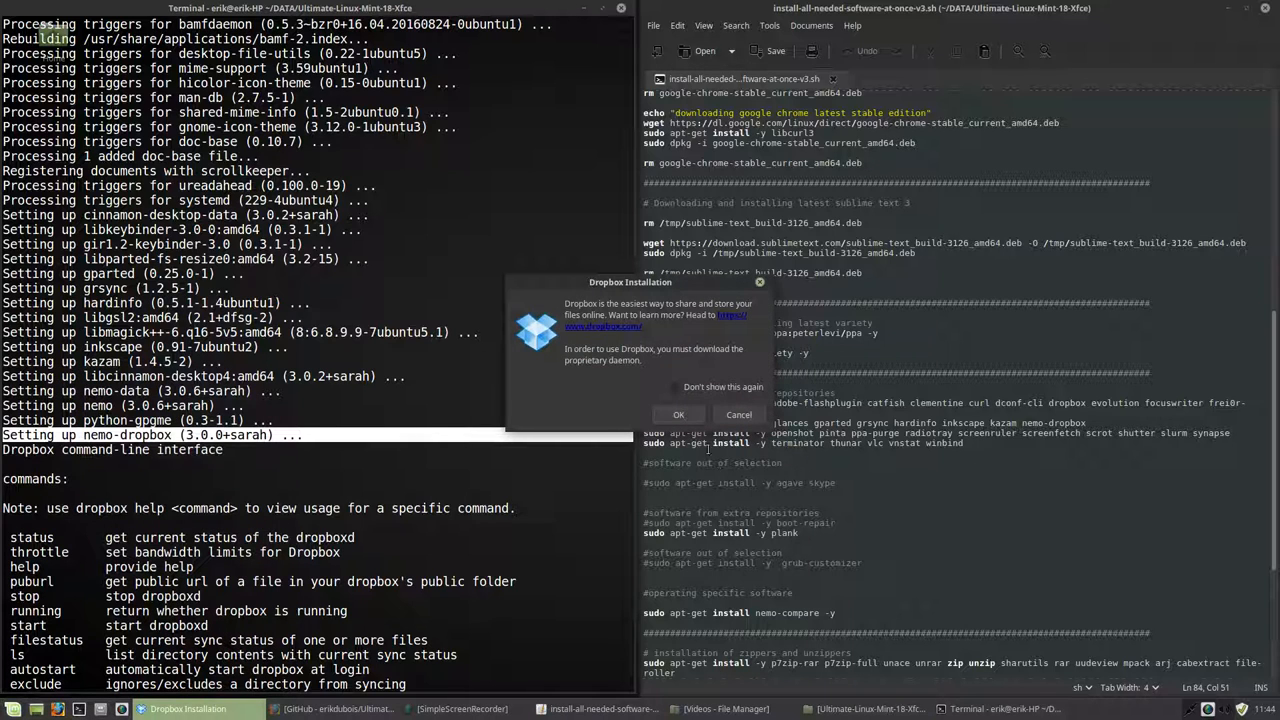
{"action": "left_click", "coordinate": [678, 414]}
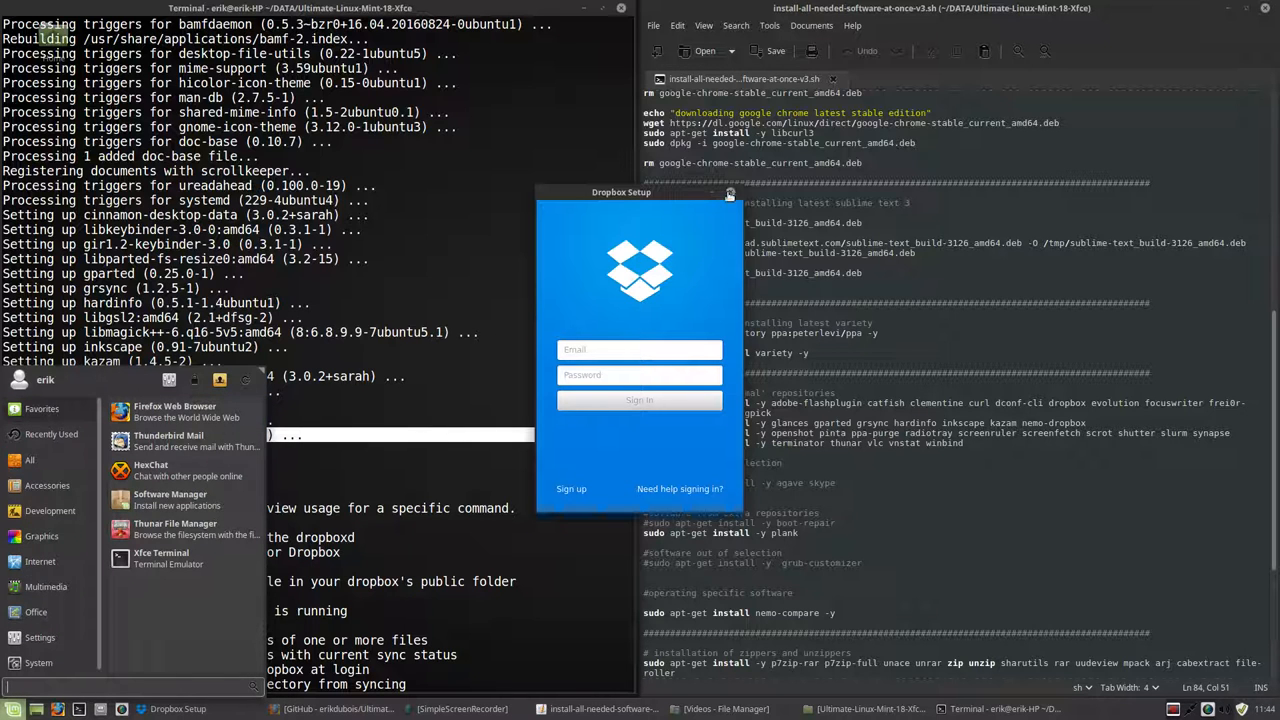
{"action": "left_click", "coordinate": [730, 192]}
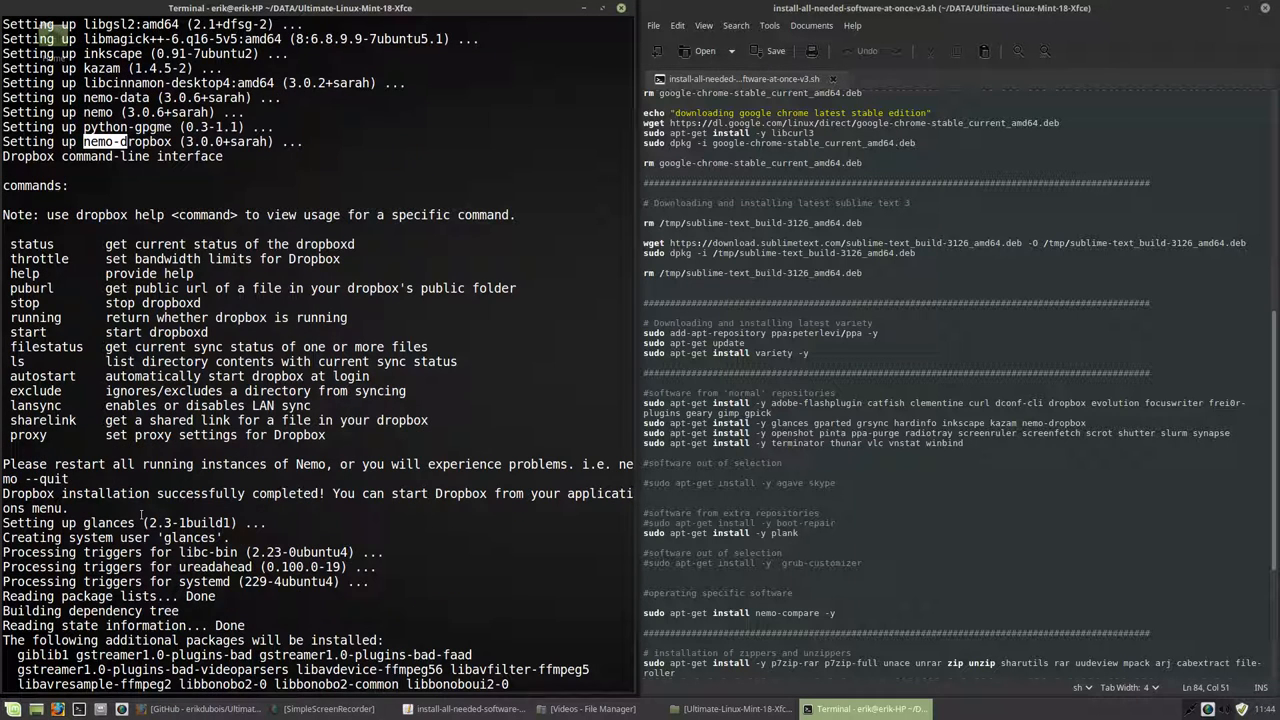
- Scroll the terminal output while glances, p7zip and unrar are installed
{"action": "scroll", "scroll_direction": "down", "scroll_amount": 3}
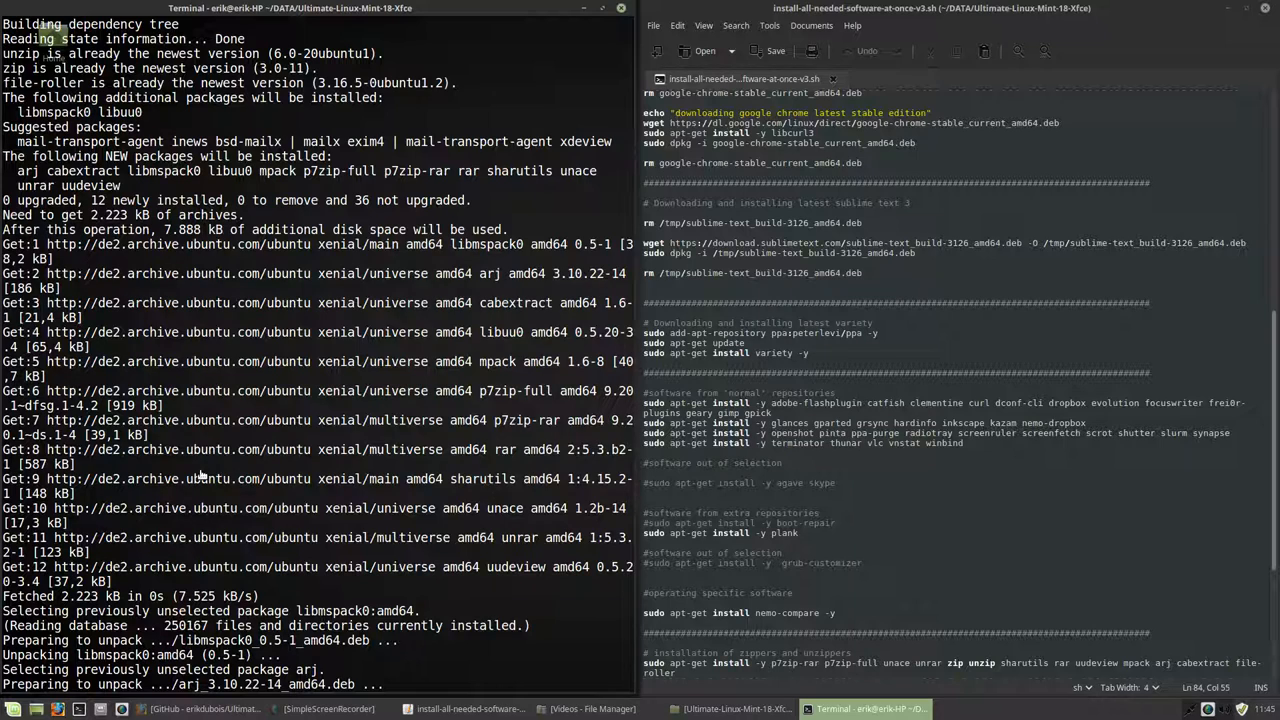
{"action": "mouse_move", "coordinate": [822, 518]}
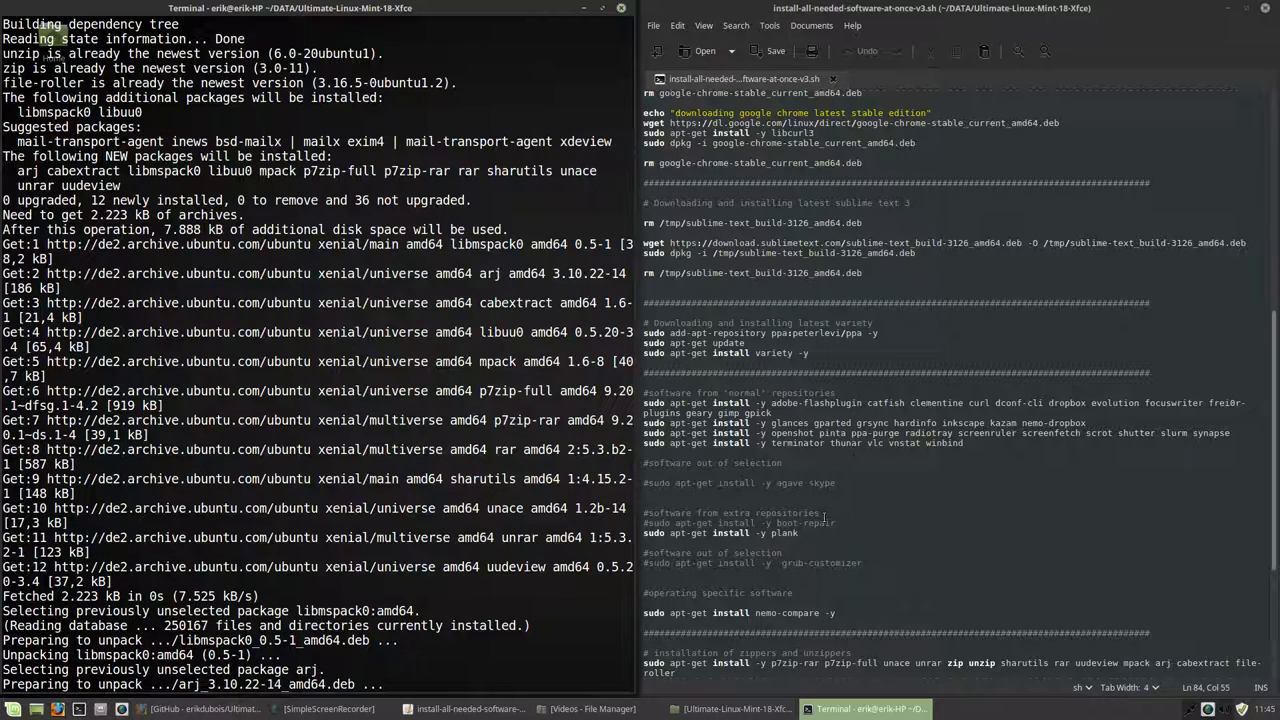
- Bring Xed forward and scroll the script down to its Themes and ending sections
{"action": "left_click", "coordinate": [464, 708]}
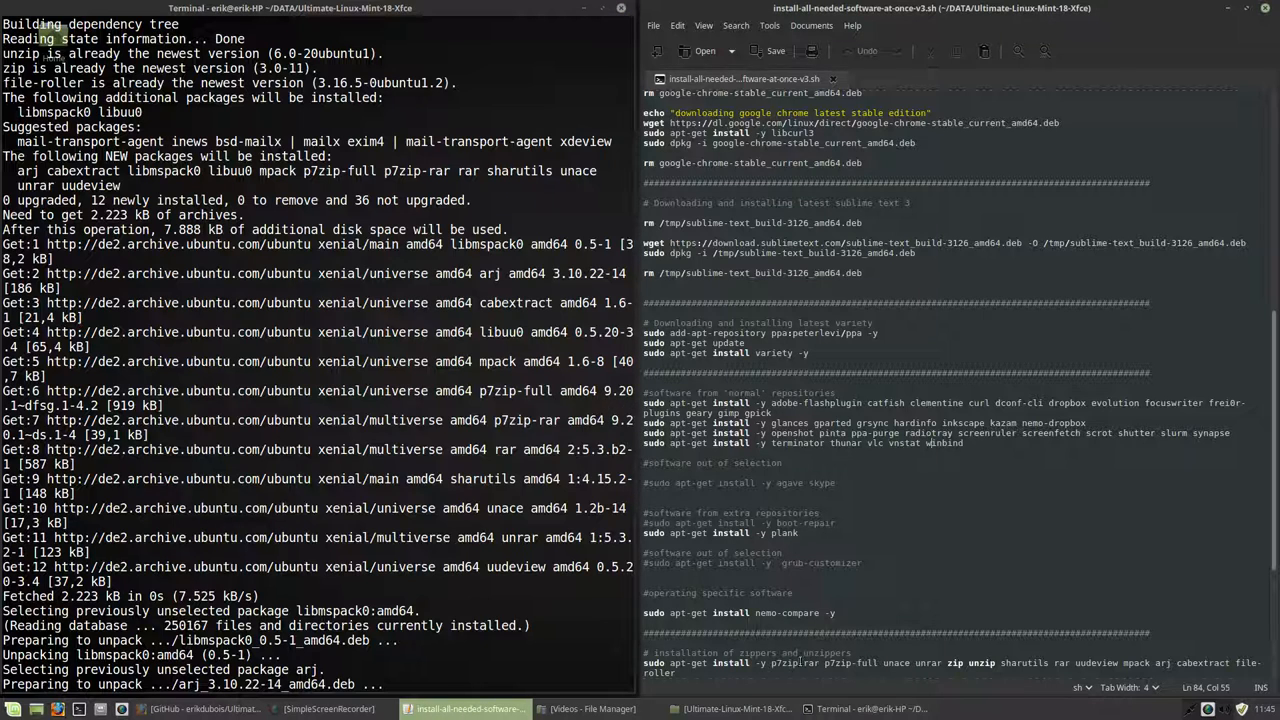
{"action": "scroll", "scroll_direction": "down", "scroll_amount": 3}
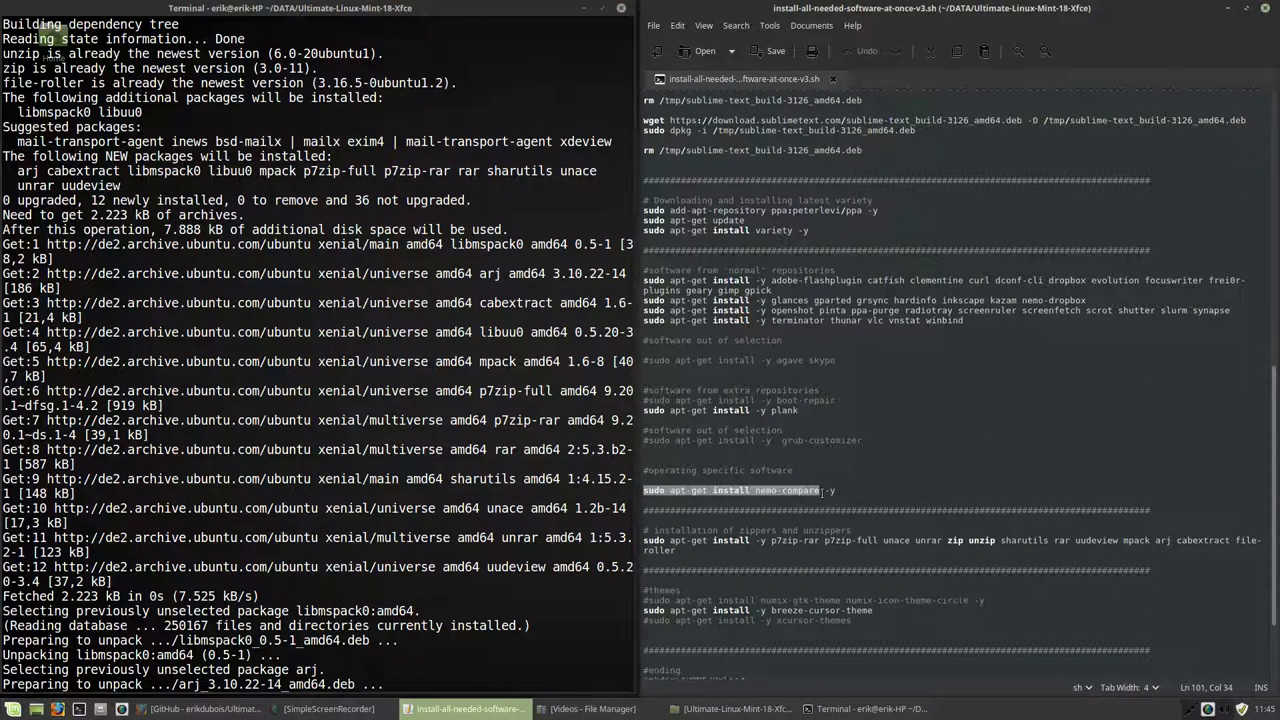
{"action": "left_click", "coordinate": [868, 708]}
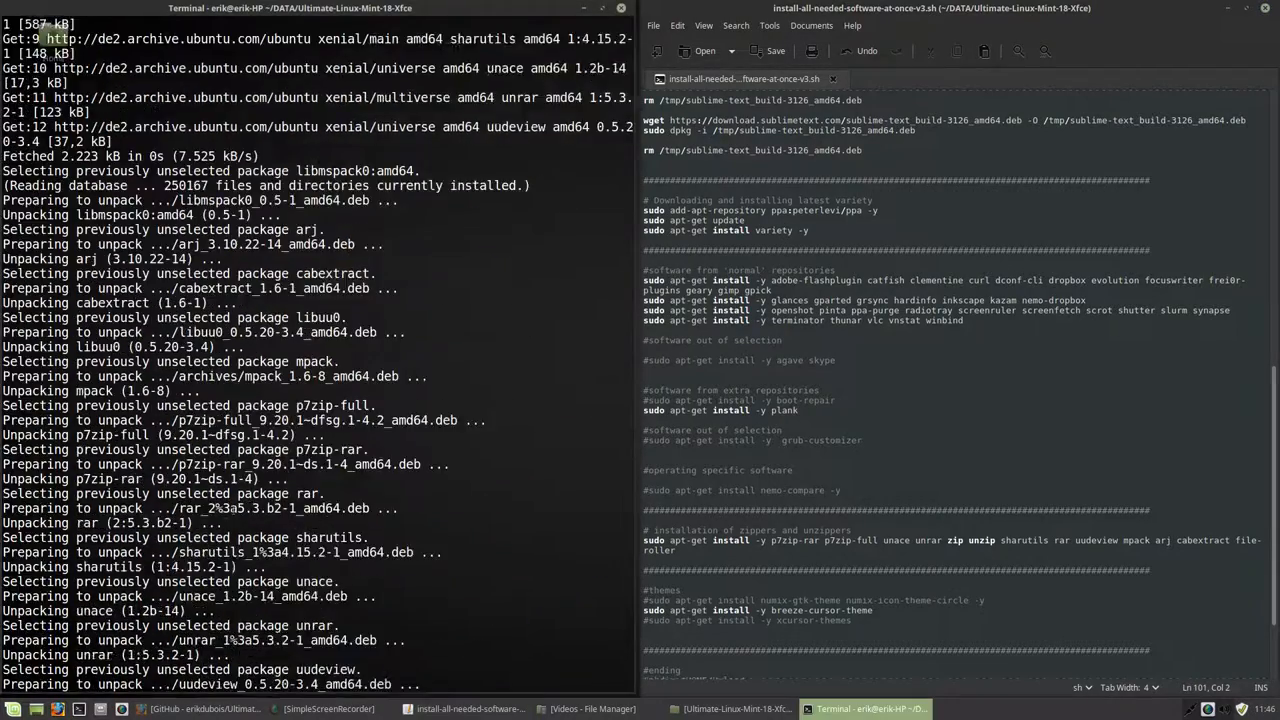
- Follow the install-all script to THE END, then select the script file in File Manager
{"action": "scroll", "scroll_direction": "down", "scroll_amount": 3}
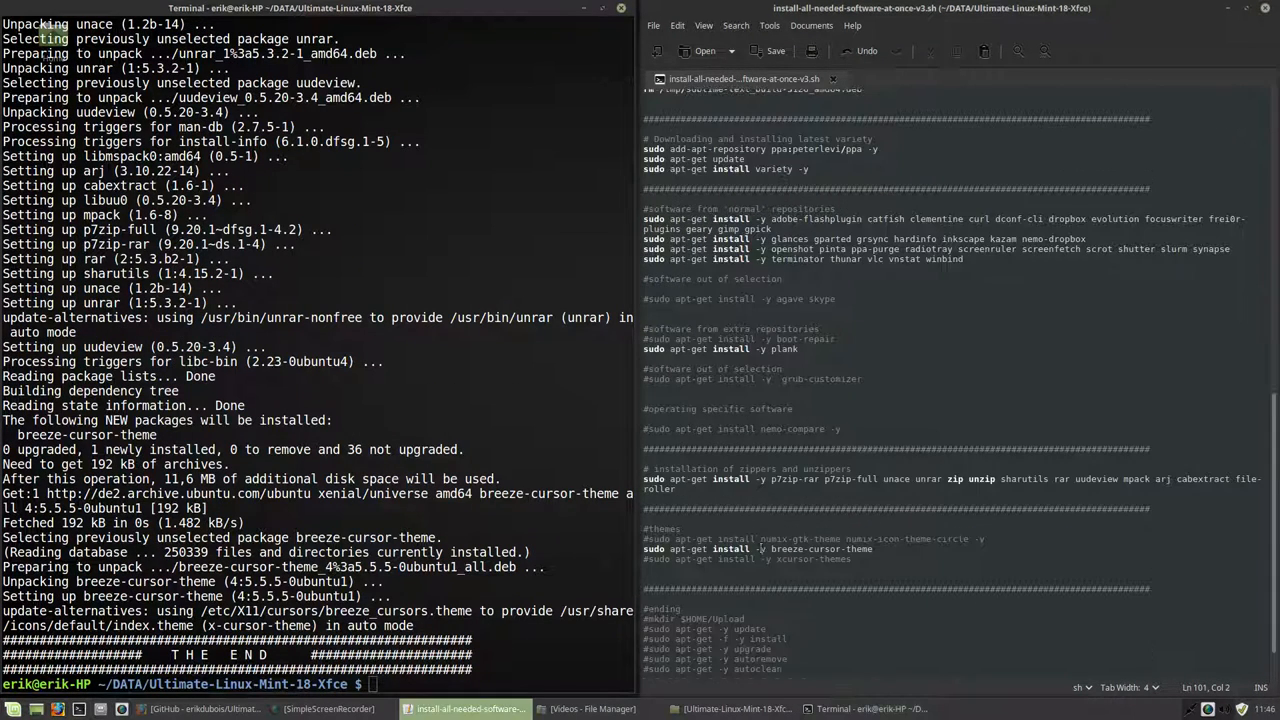
{"action": "double_click", "coordinate": [820, 548]}
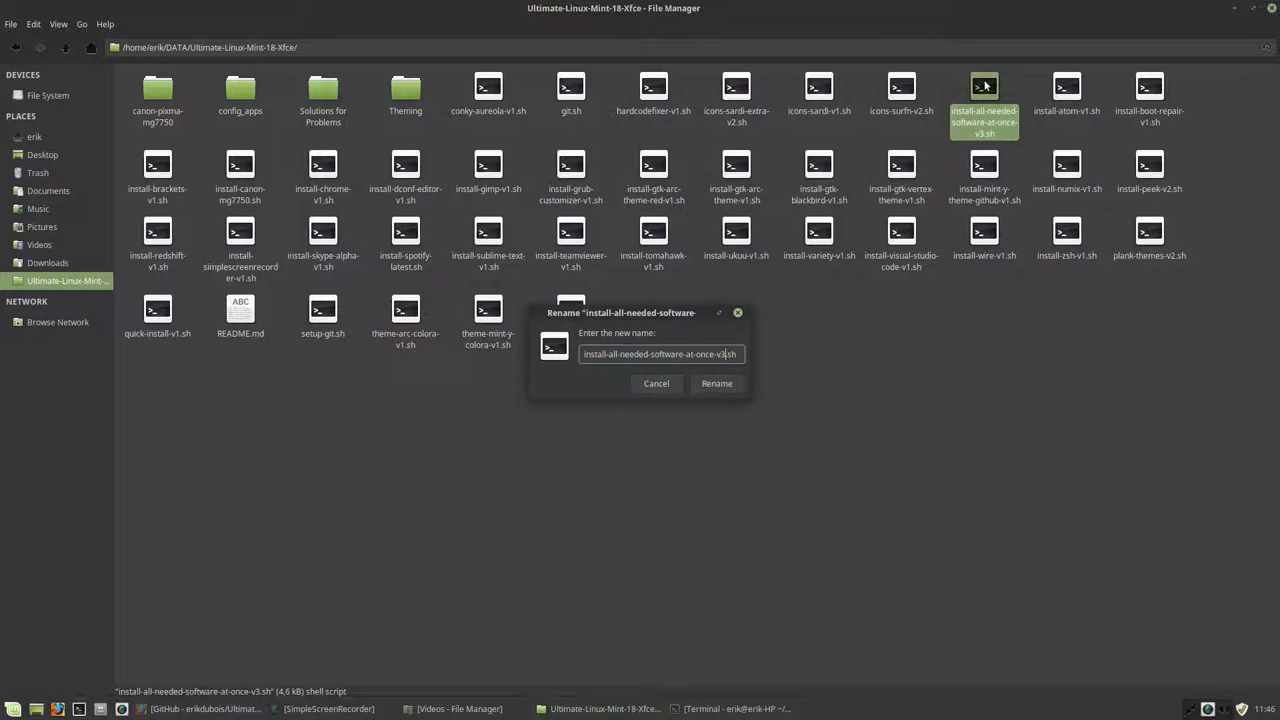
- Confirm renaming the script from v3 to install-all-needed-software-at-once-v4.sh
{"action": "left_click", "coordinate": [716, 384]}
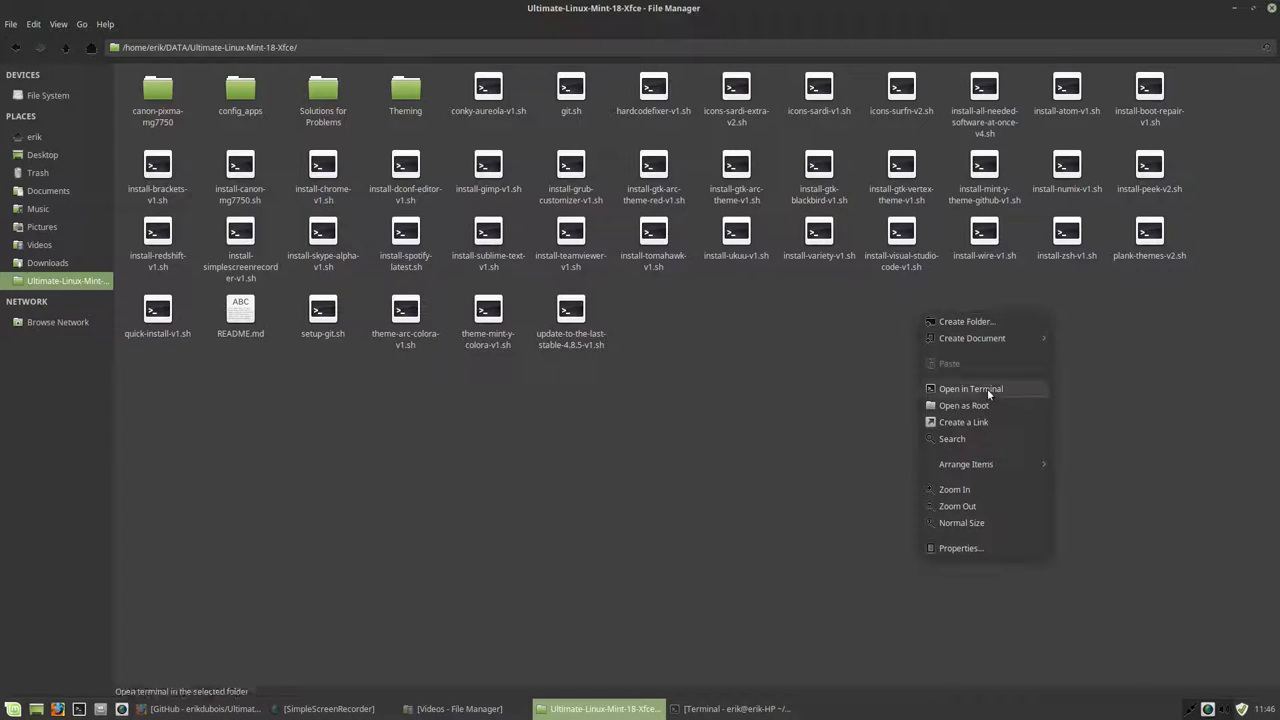
- Run git.sh in the project folder to commit and push the v4 rename to master
{"action": "left_click", "coordinate": [970, 388]}
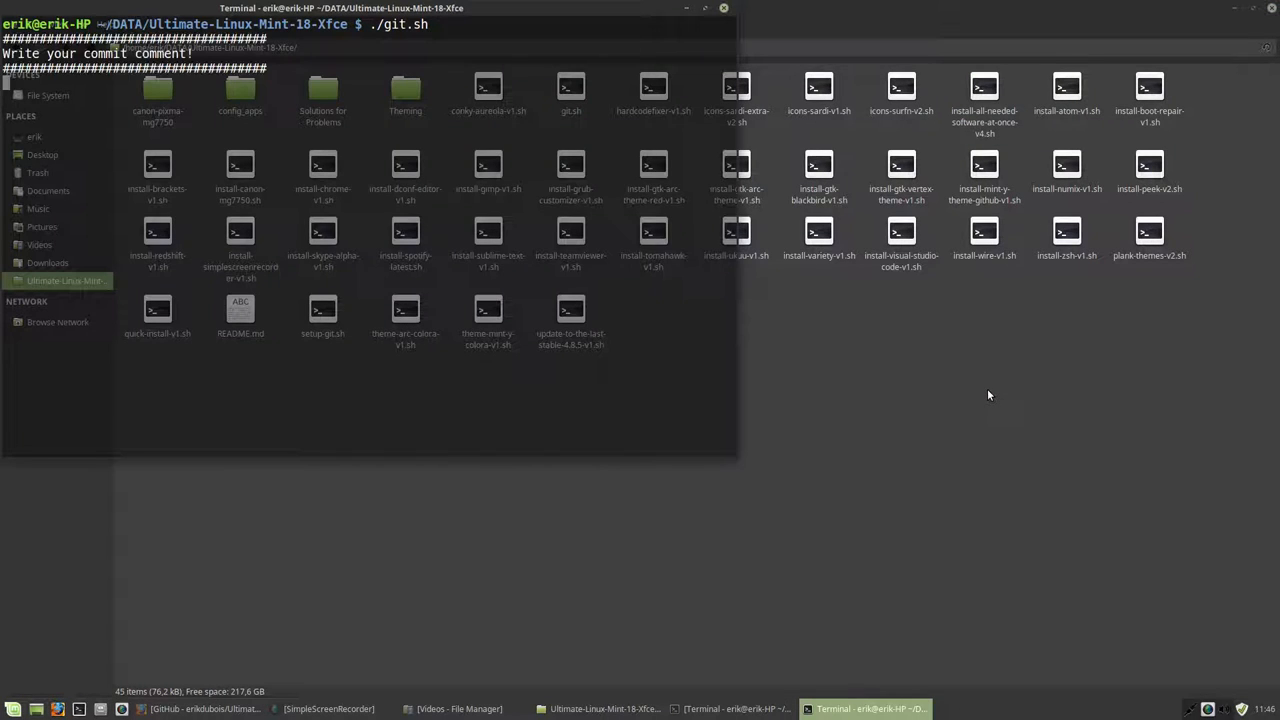
{"action": "key", "text": "Return"}
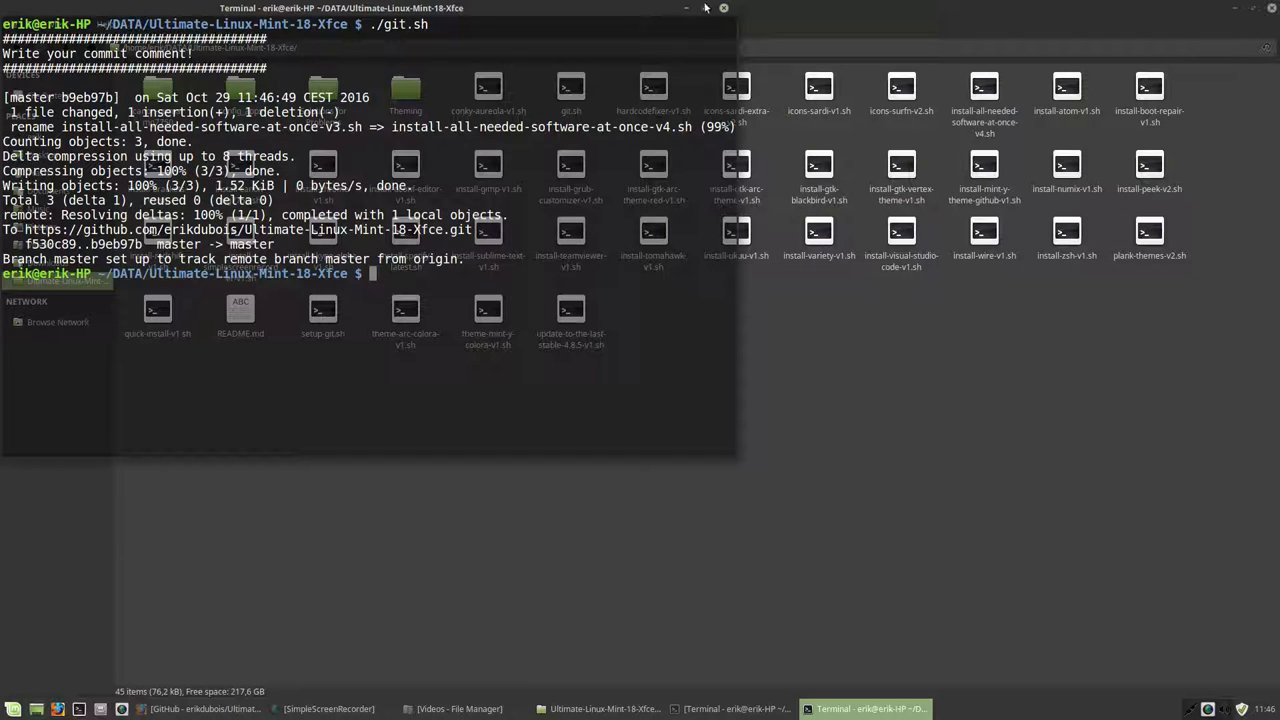
{"action": "left_click", "coordinate": [600, 708]}
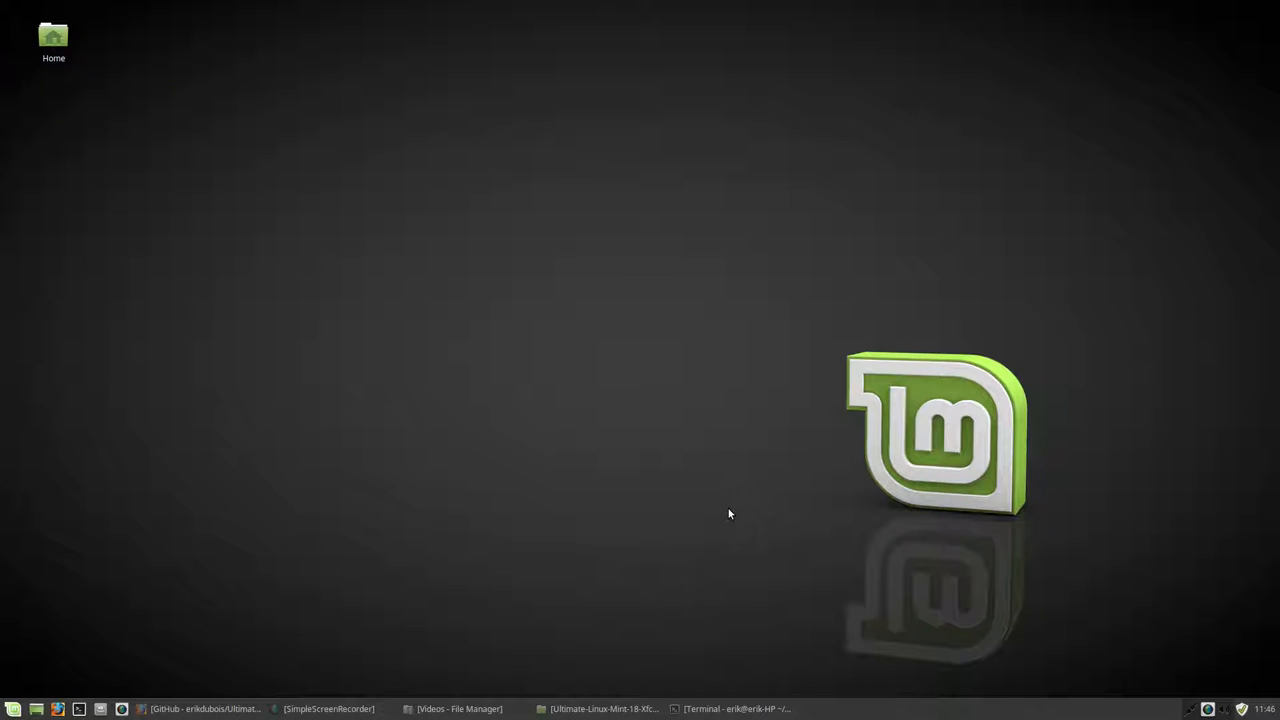
{"action": "left_click", "coordinate": [12, 708]}
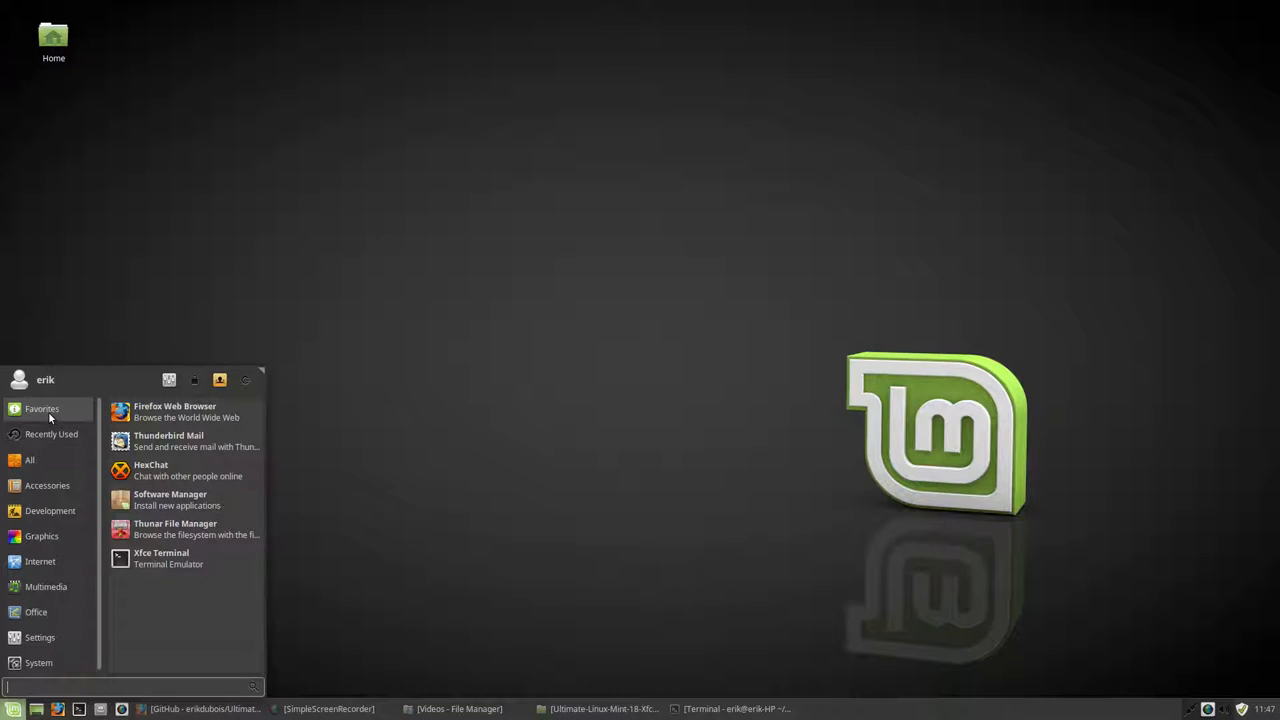
{"action": "left_click", "coordinate": [30, 458]}
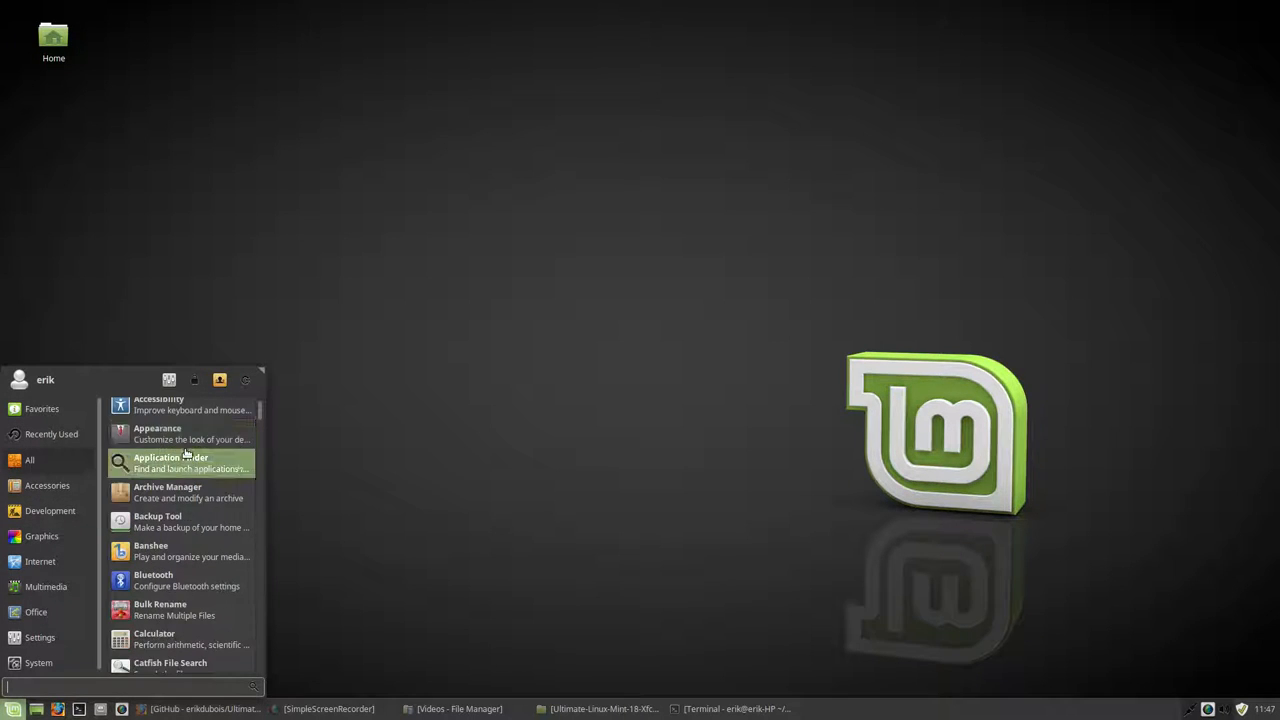
{"action": "scroll", "scroll_direction": "down", "scroll_amount": 3}
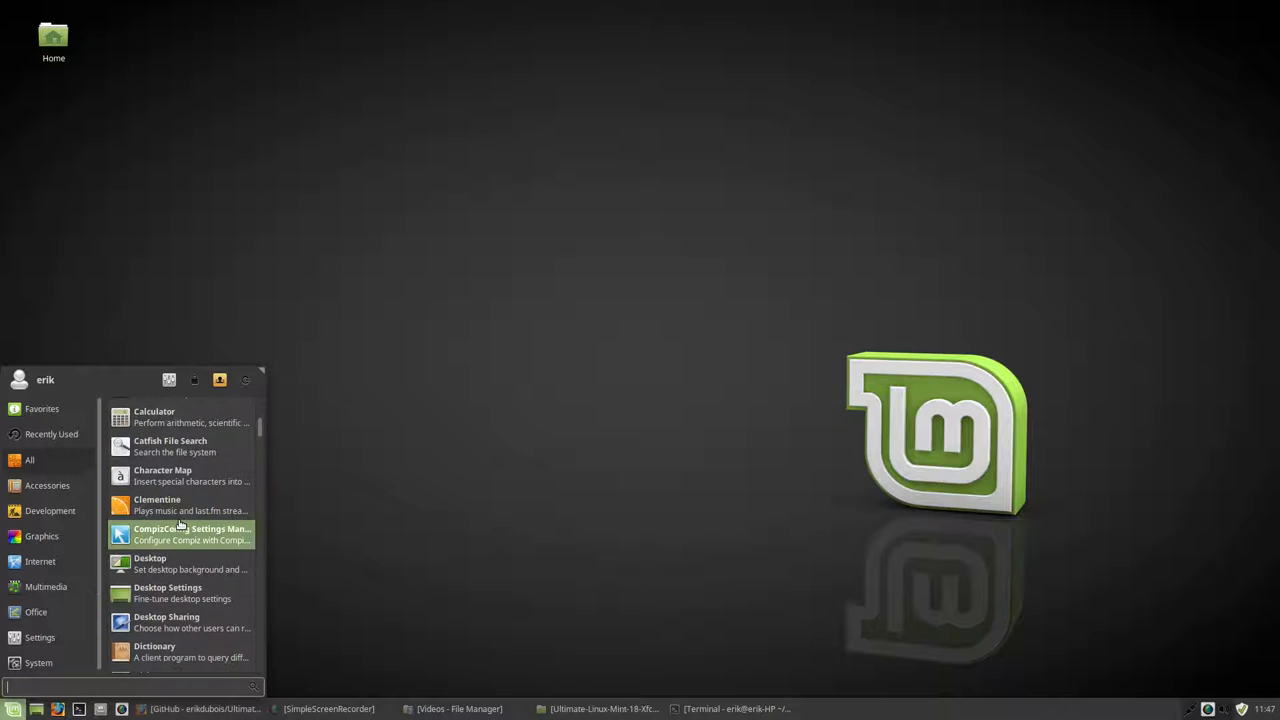
{"action": "mouse_move", "coordinate": [180, 622]}
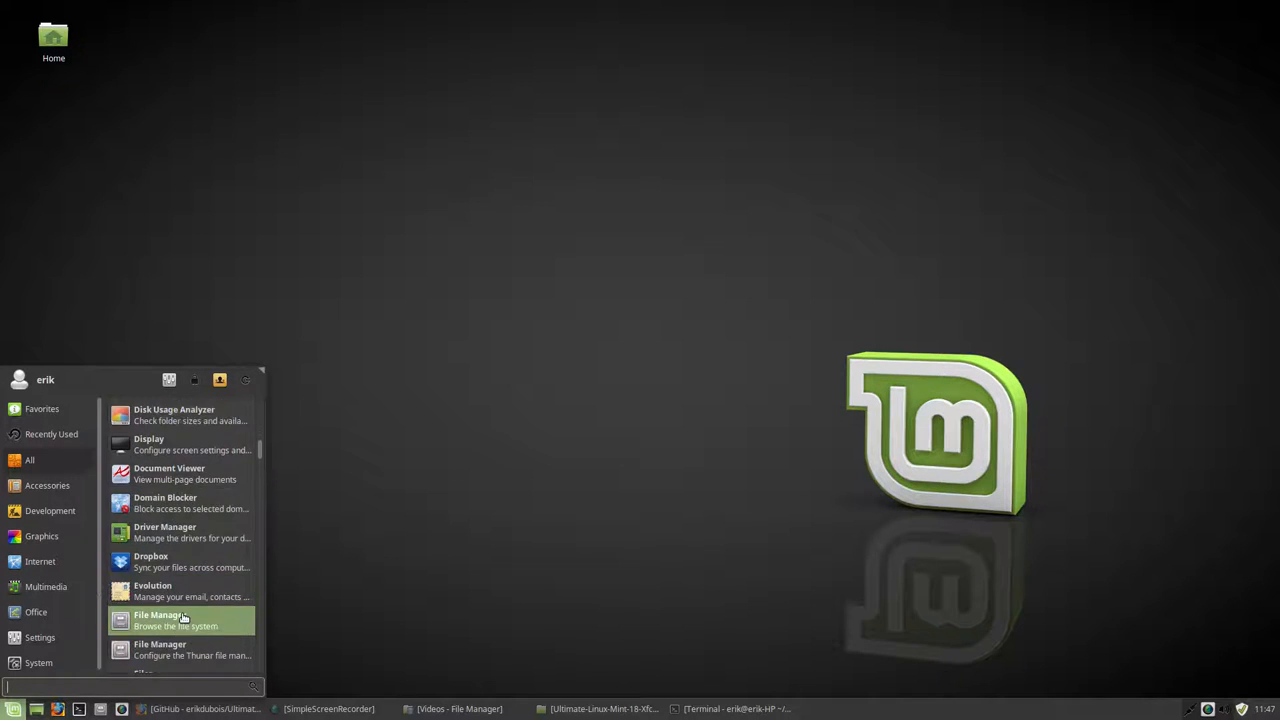
{"action": "scroll", "scroll_direction": "down", "scroll_amount": 3}
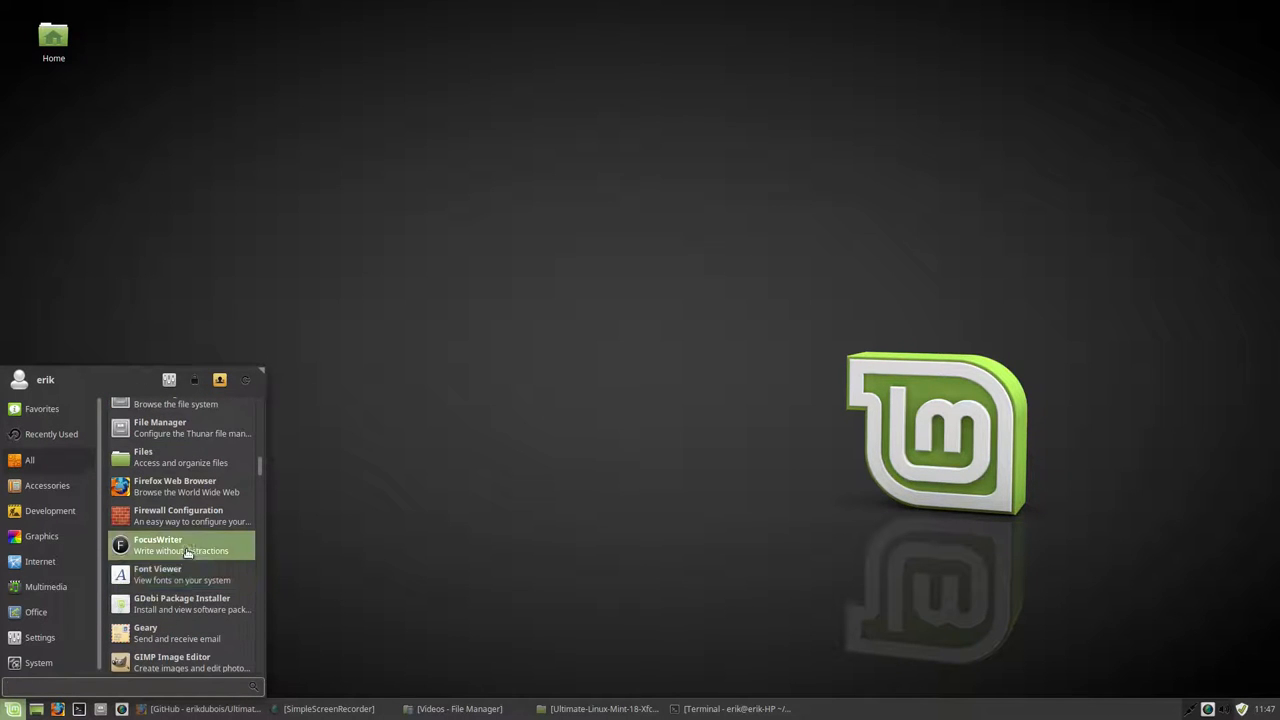
{"action": "scroll", "scroll_direction": "down", "scroll_amount": 3}
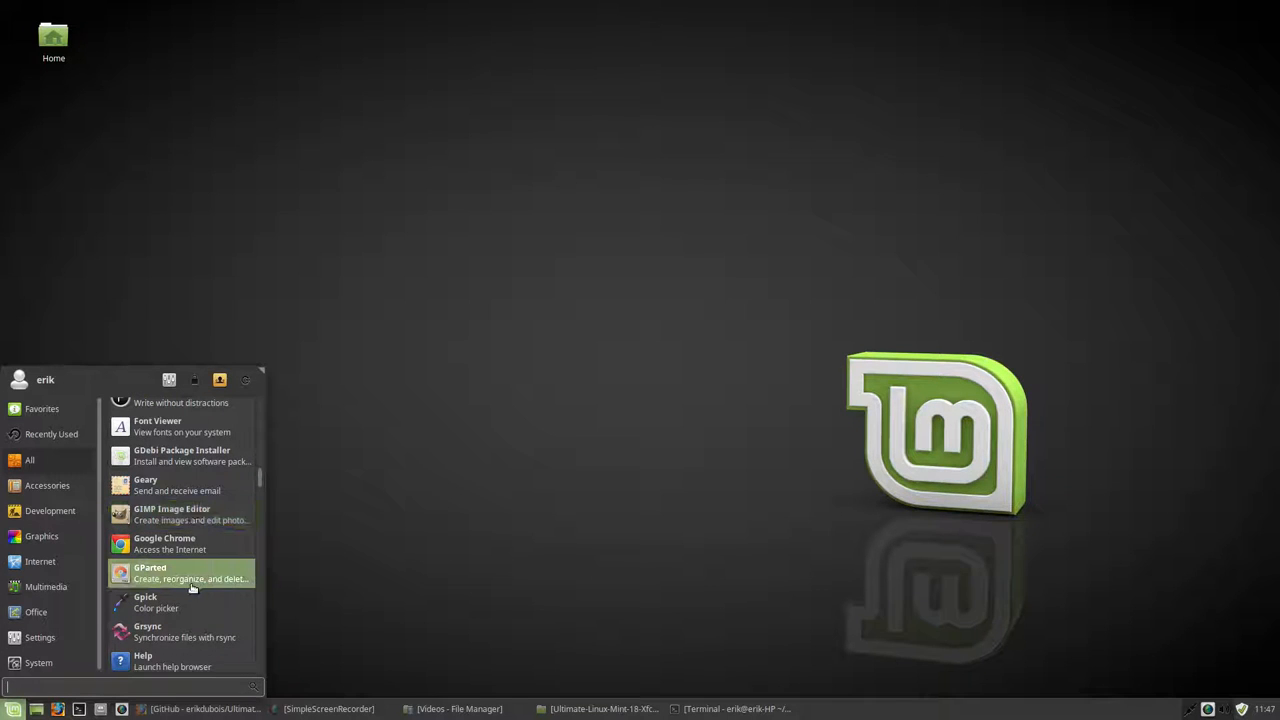
{"action": "scroll", "scroll_direction": "down", "scroll_amount": 3}
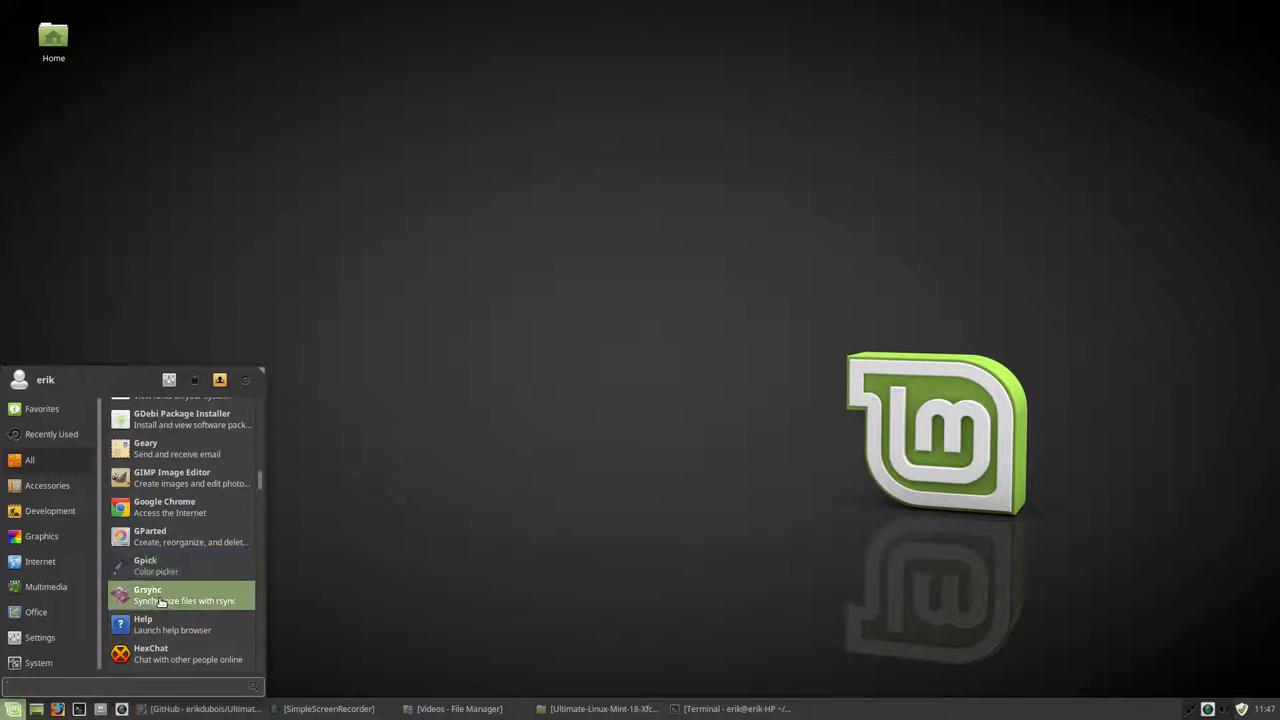
{"action": "mouse_move", "coordinate": [212, 600]}
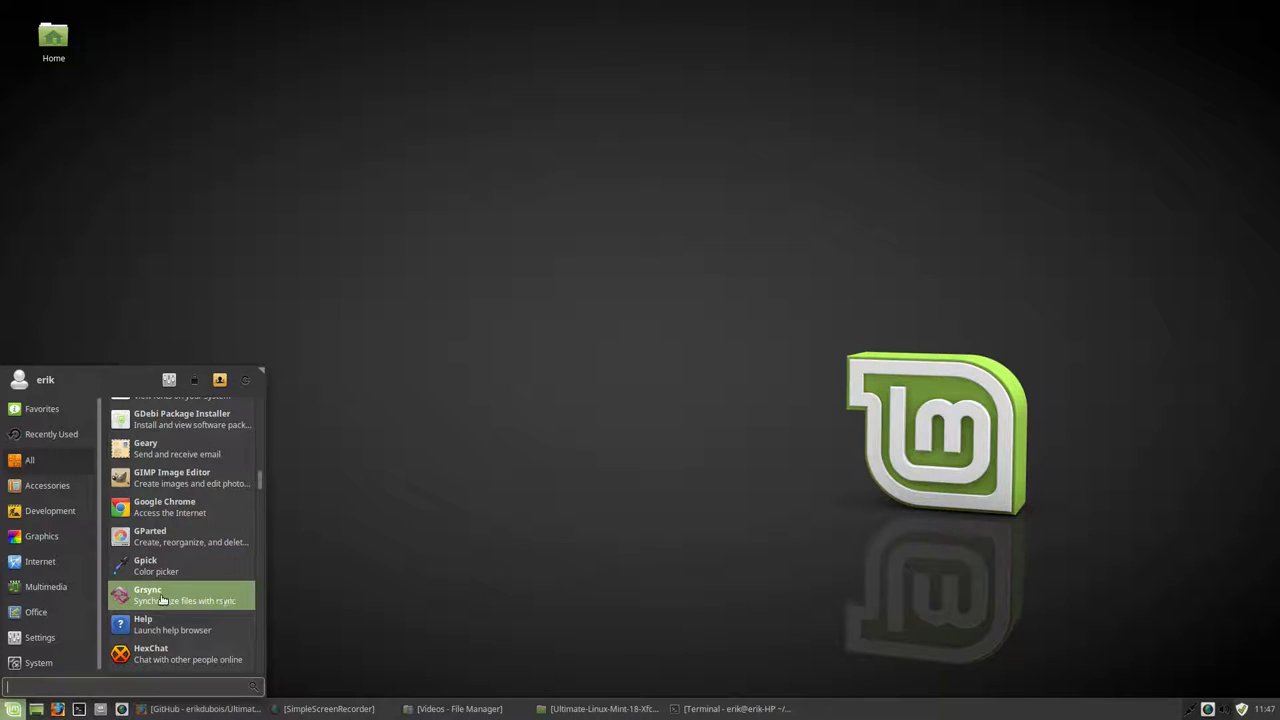
{"action": "scroll", "scroll_direction": "down", "scroll_amount": 3}
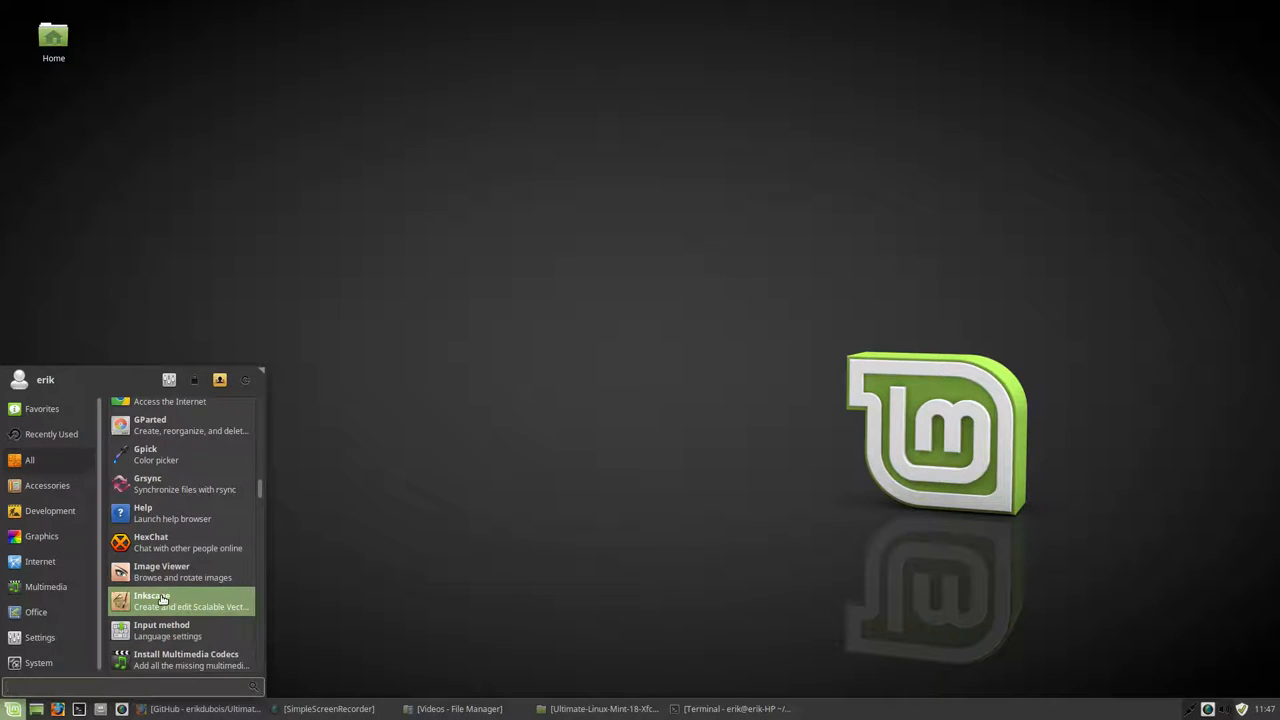
{"action": "scroll", "scroll_direction": "down", "scroll_amount": 3}
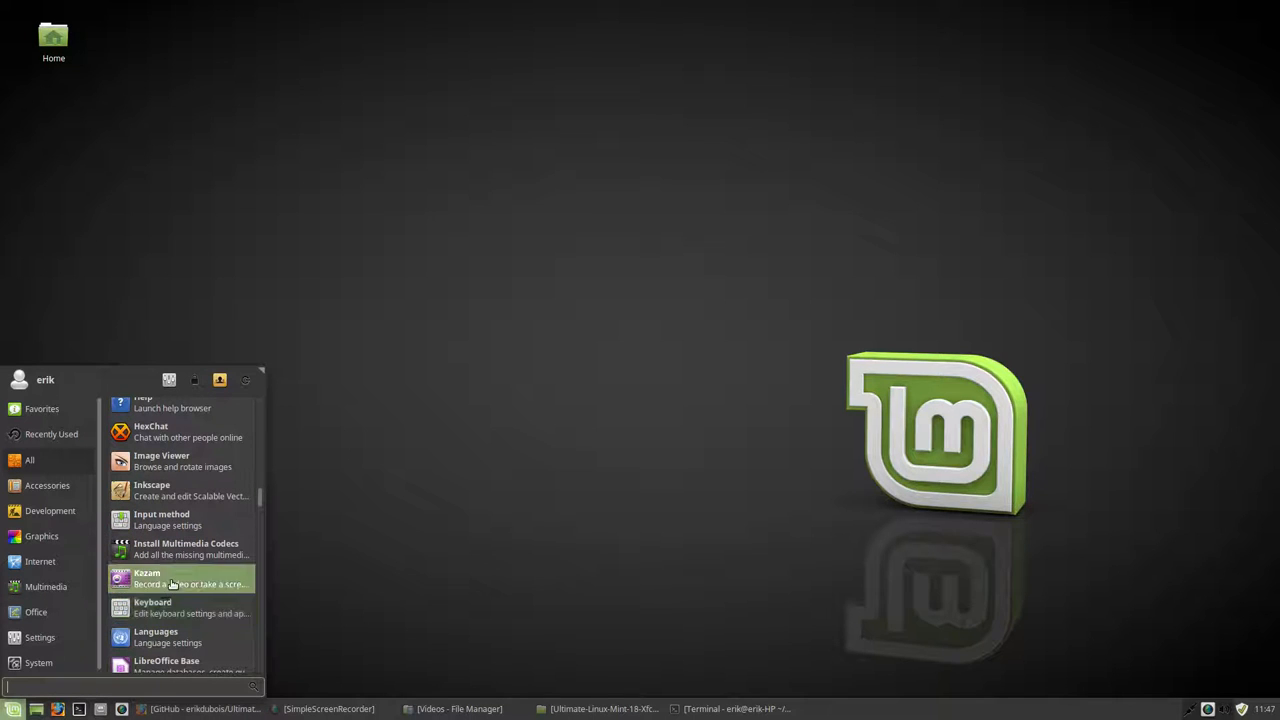
{"action": "scroll", "scroll_direction": "down", "scroll_amount": 3}
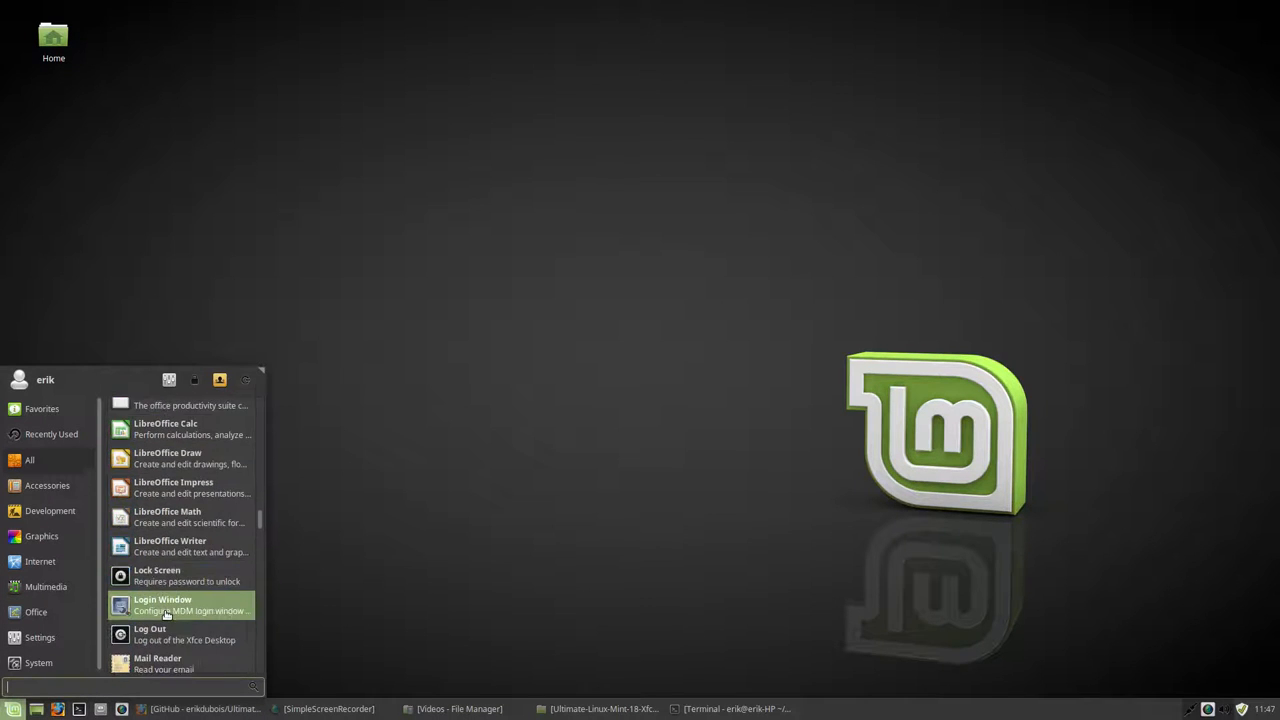
{"action": "scroll", "scroll_direction": "down", "scroll_amount": 3}
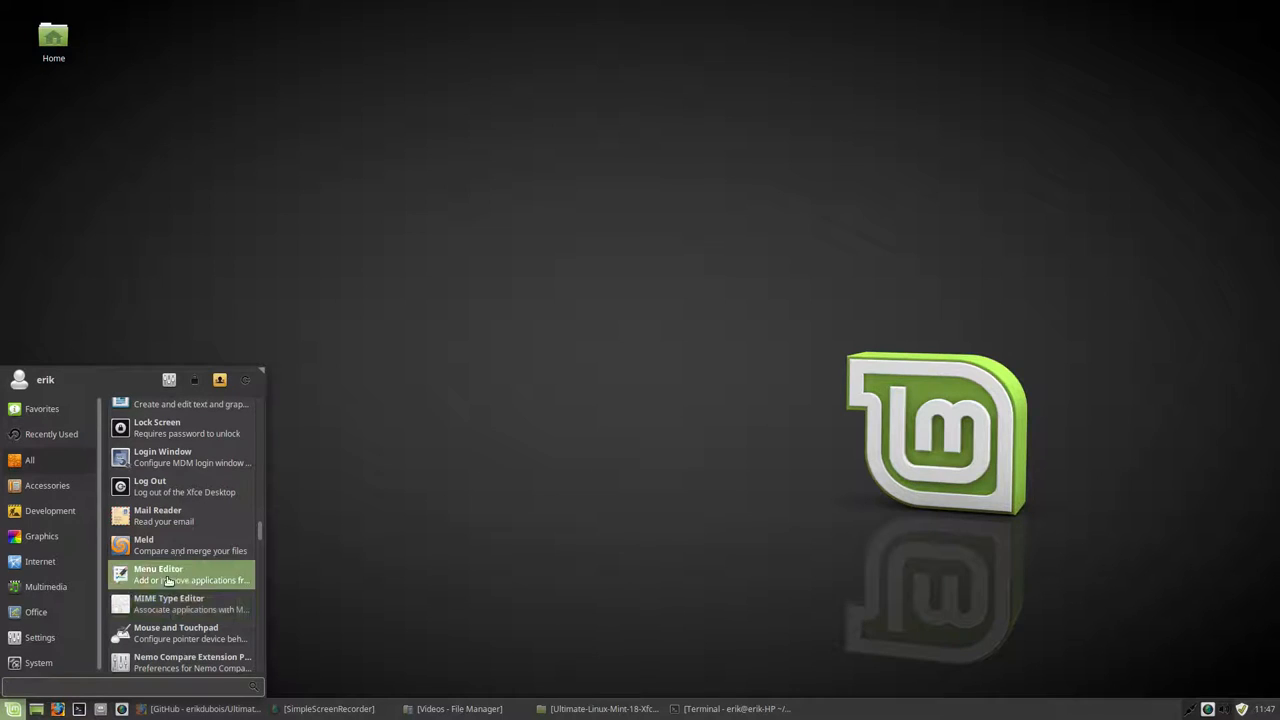
{"action": "scroll", "scroll_direction": "down", "scroll_amount": 3}
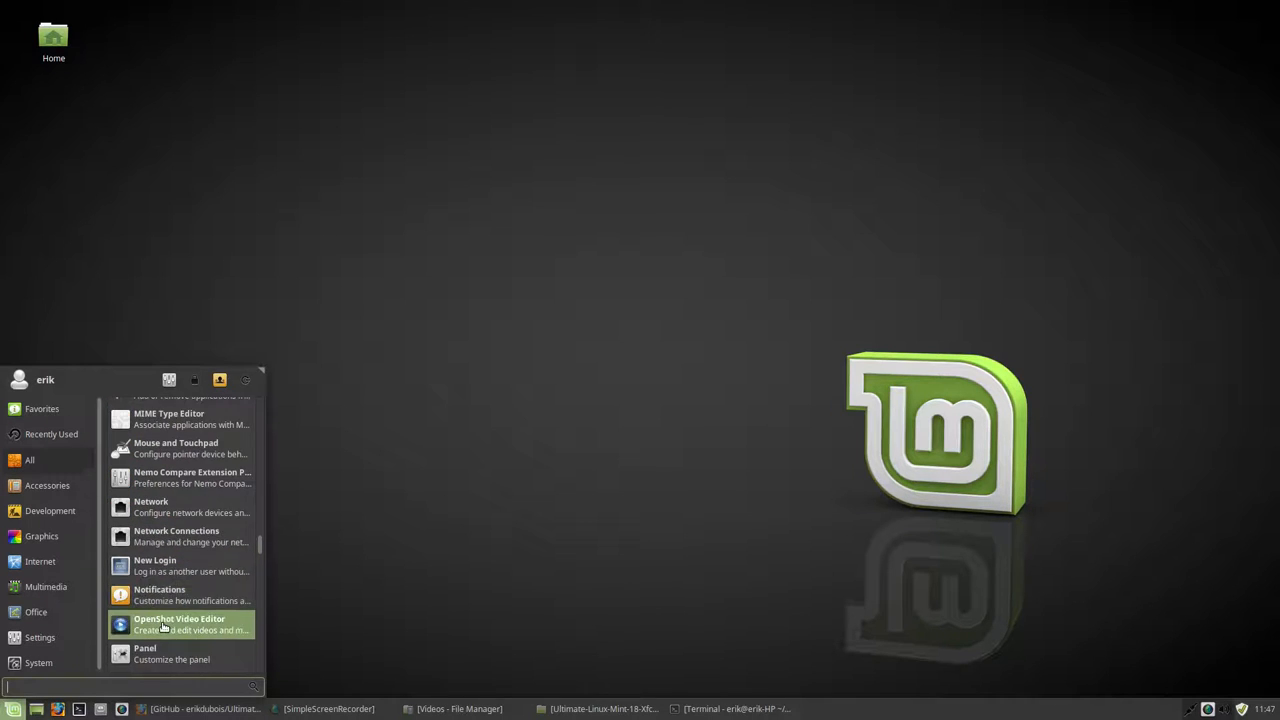
{"action": "scroll", "scroll_direction": "down", "scroll_amount": 3}
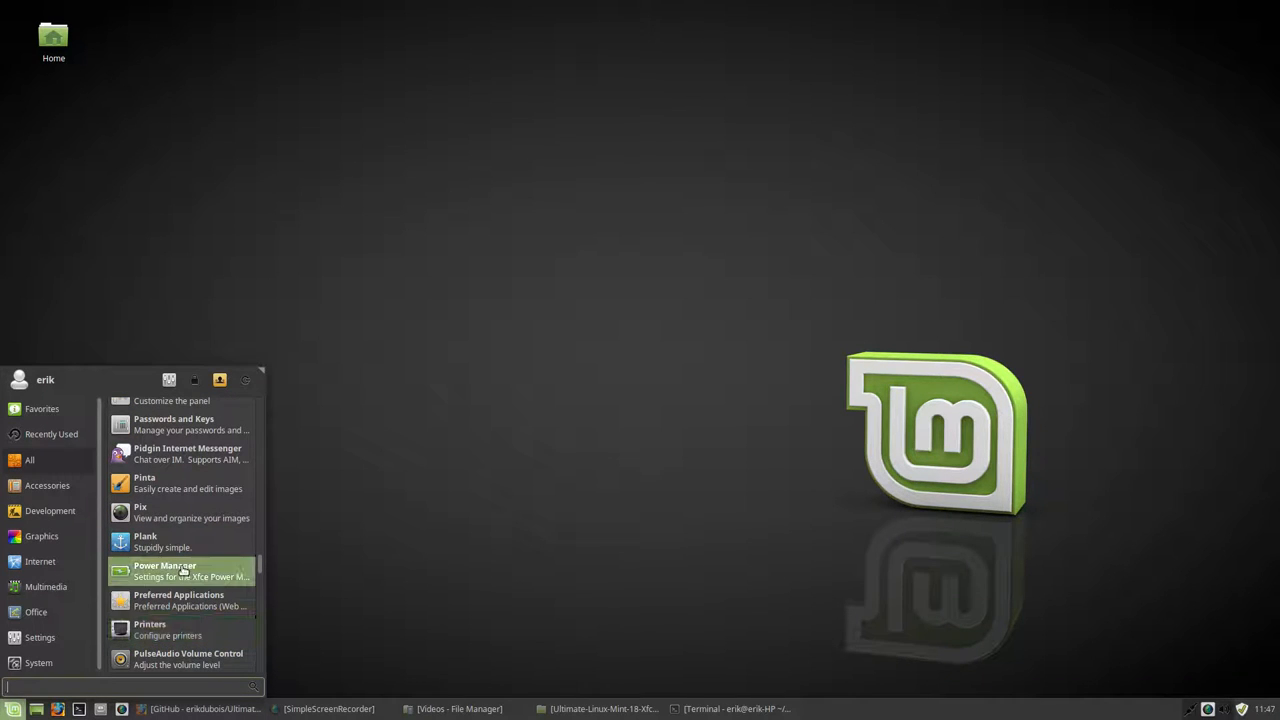
{"action": "scroll", "scroll_direction": "down", "scroll_amount": 3}
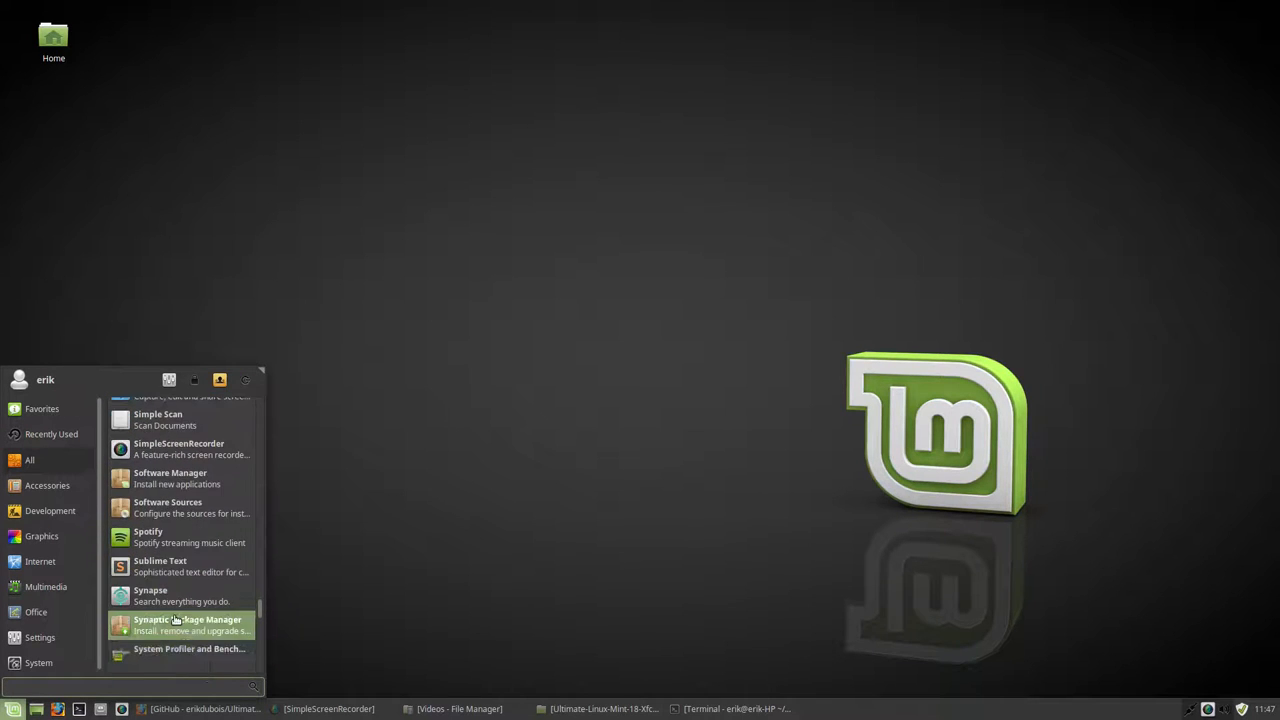
{"action": "scroll", "scroll_direction": "down", "scroll_amount": 3}
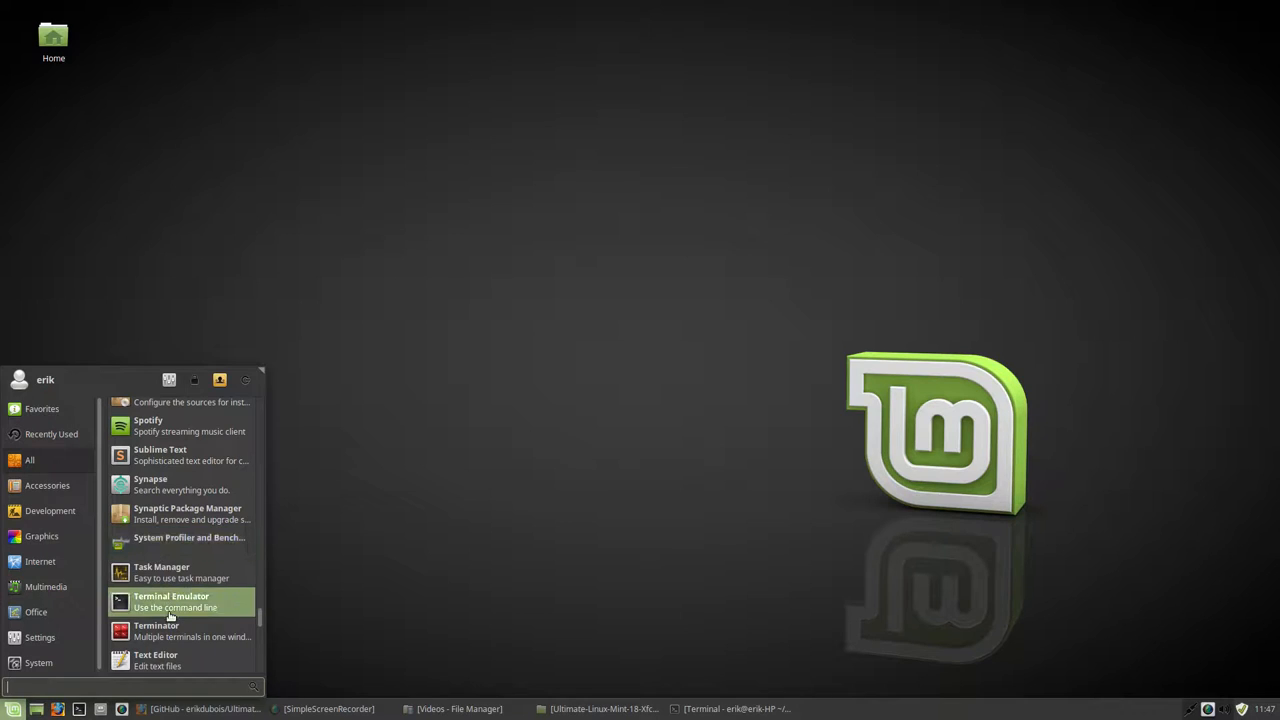
{"action": "scroll", "scroll_direction": "down", "scroll_amount": 3}
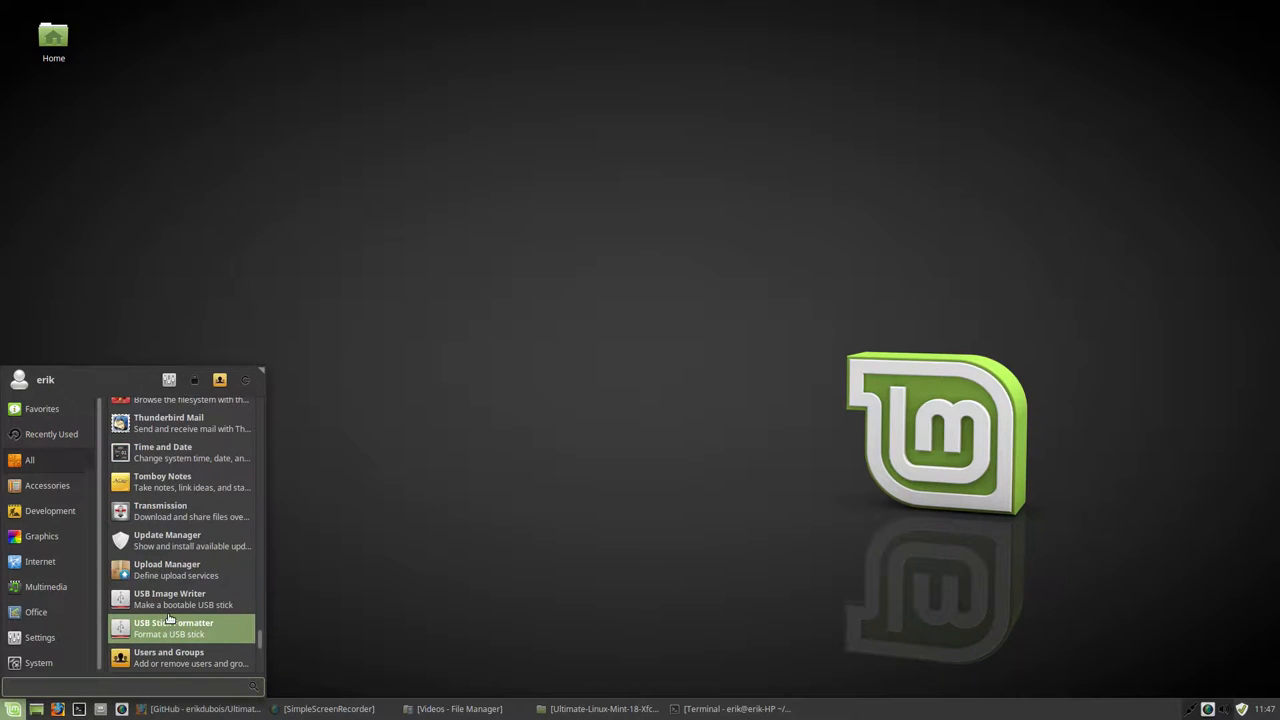
{"action": "scroll", "scroll_direction": "down", "scroll_amount": 3}
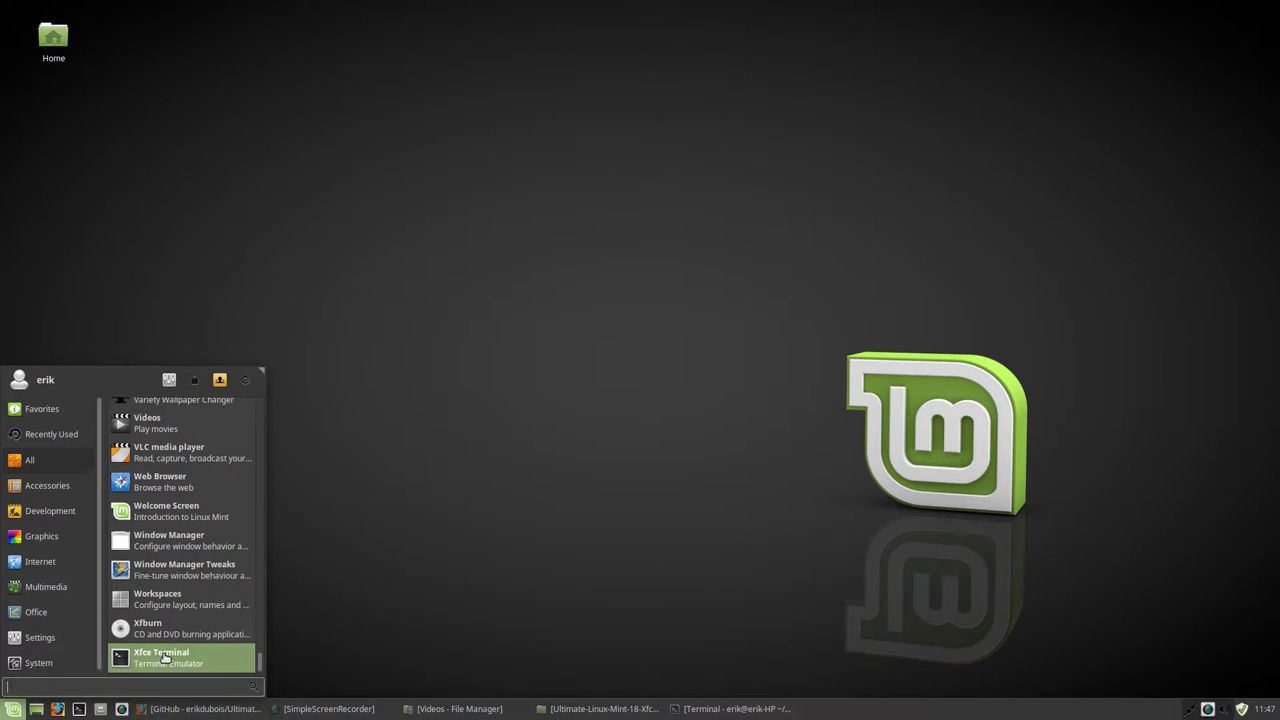
{"action": "mouse_move", "coordinate": [476, 600]}
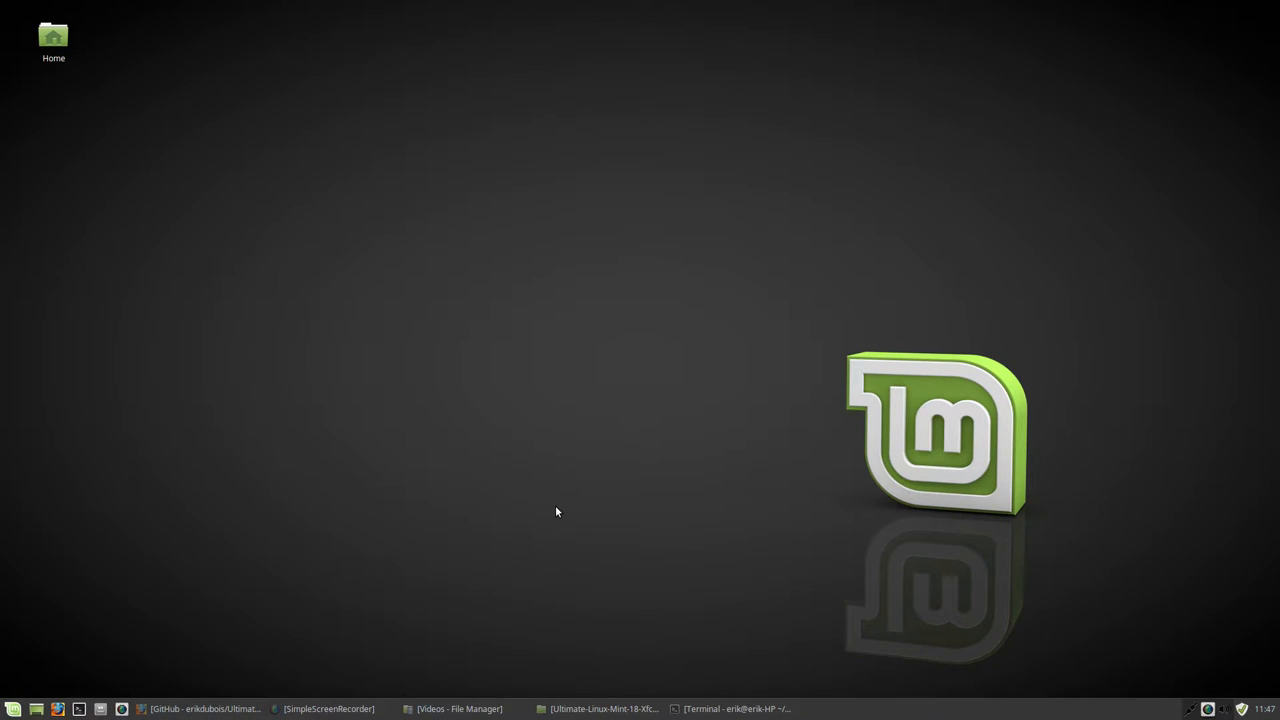
{"action": "mouse_move", "coordinate": [1076, 518]}
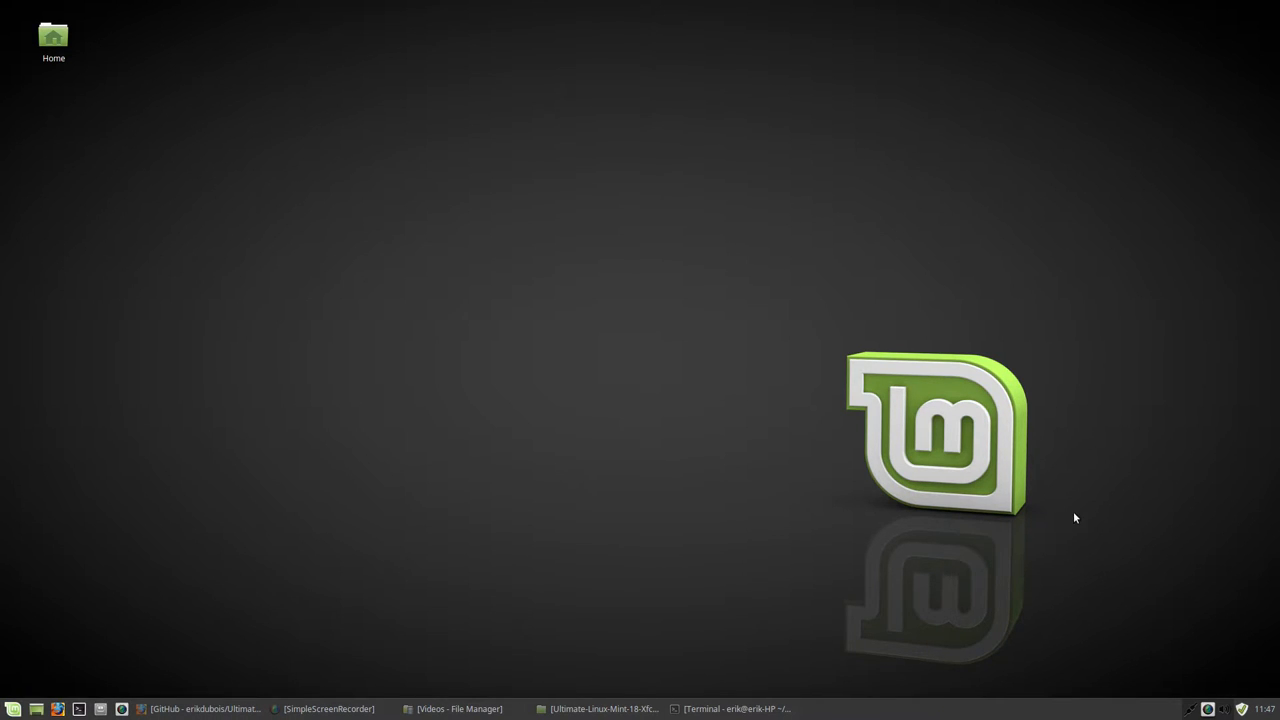
{"action": "mouse_move", "coordinate": [1150, 562]}
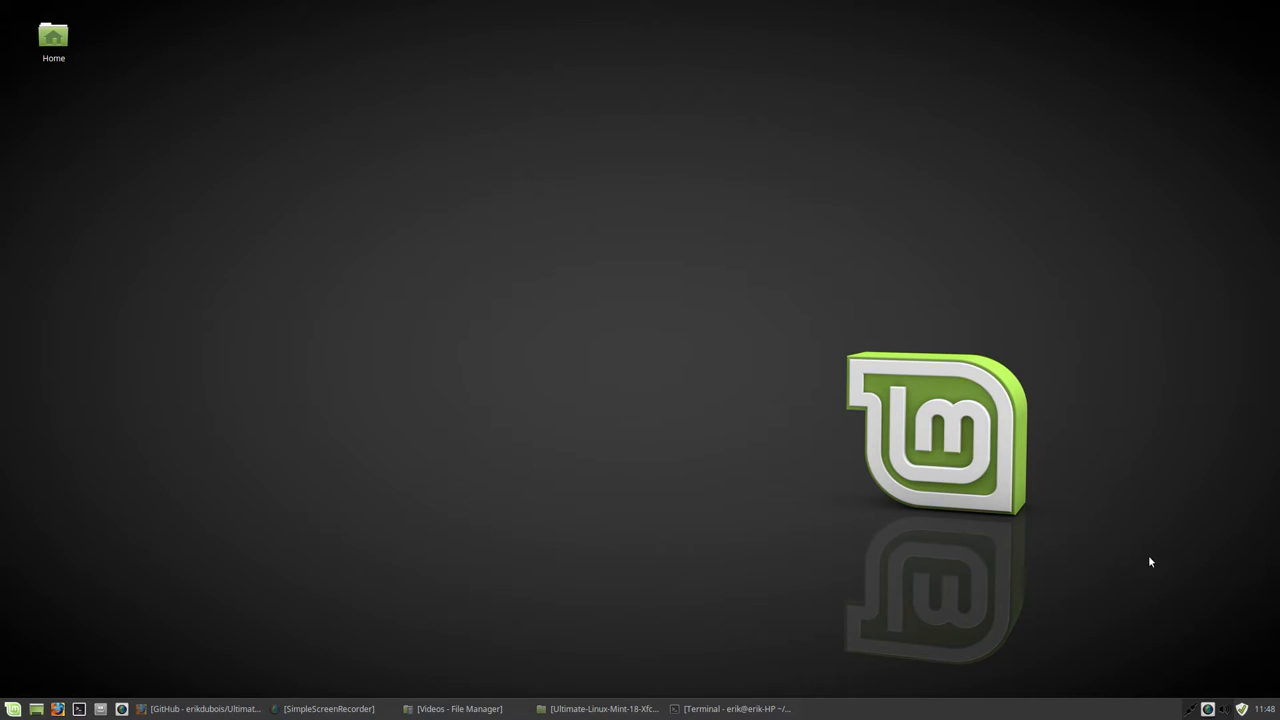